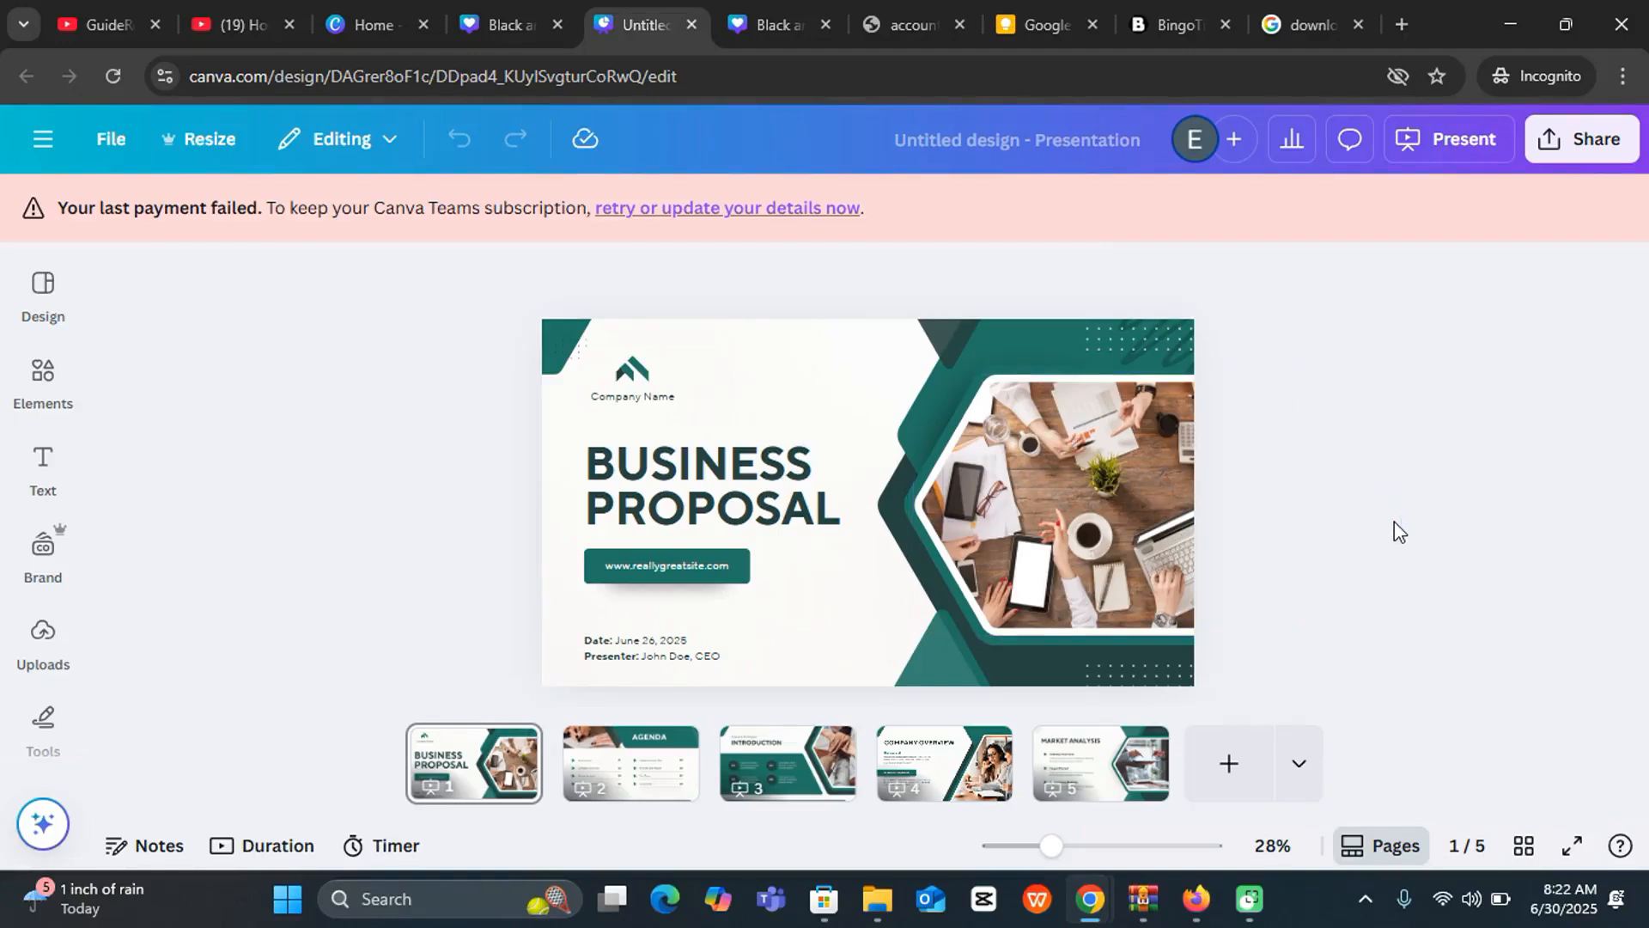
# Make page 4, the Company Overview slide, the active page in the editor
pyautogui.click(1079, 508)
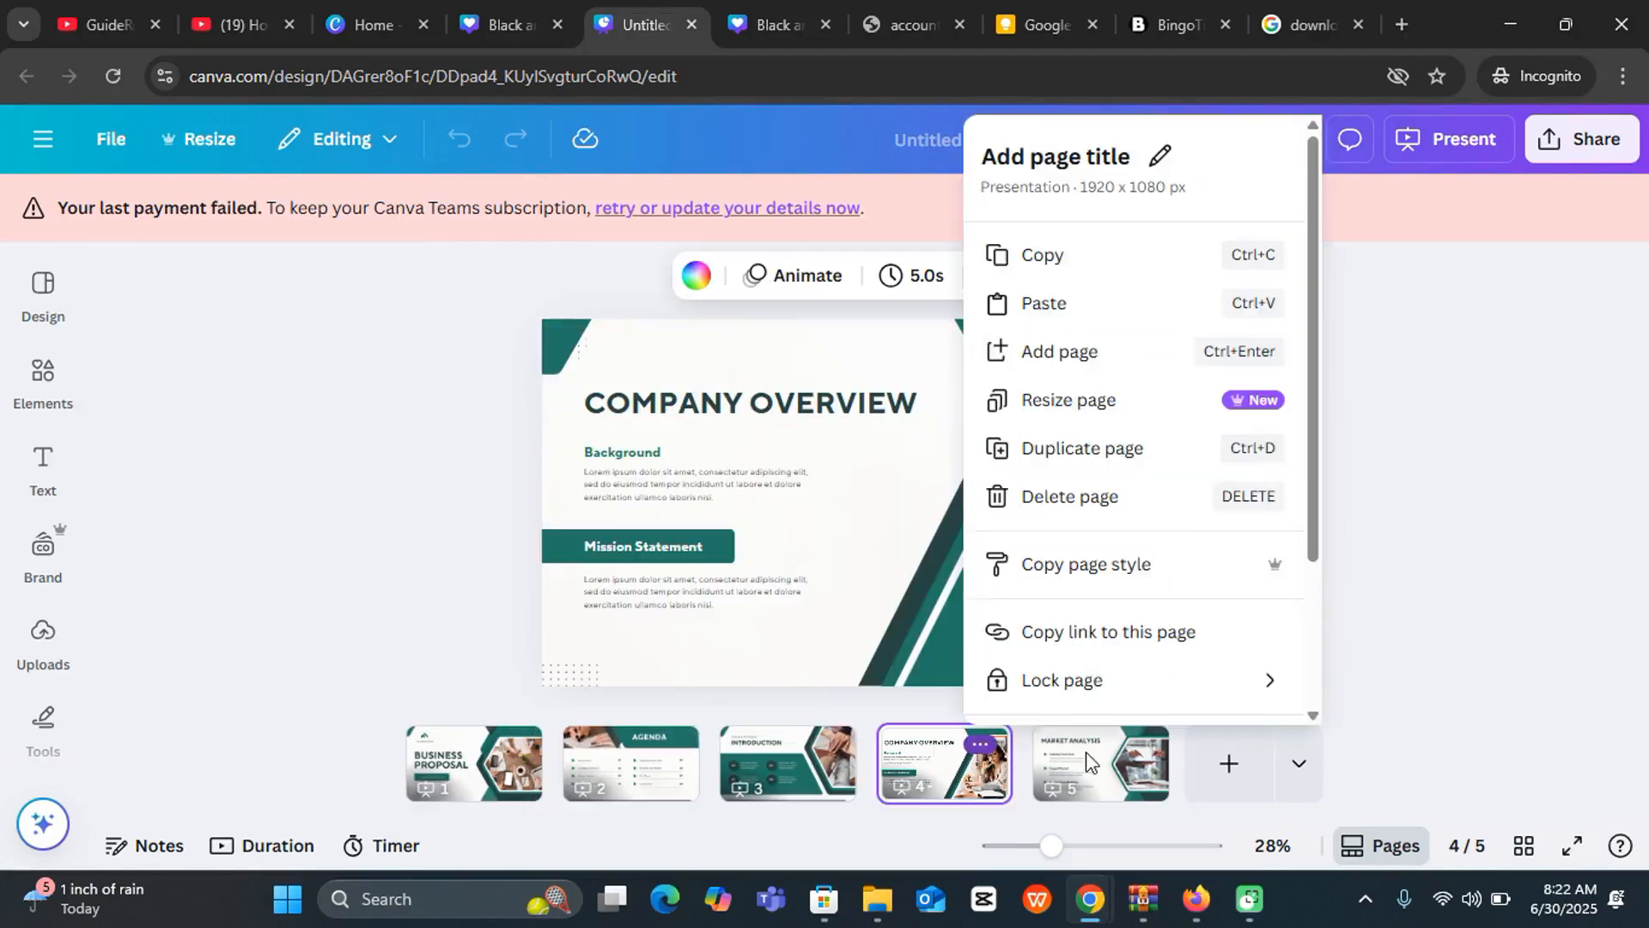
pyautogui.click(1082, 489)
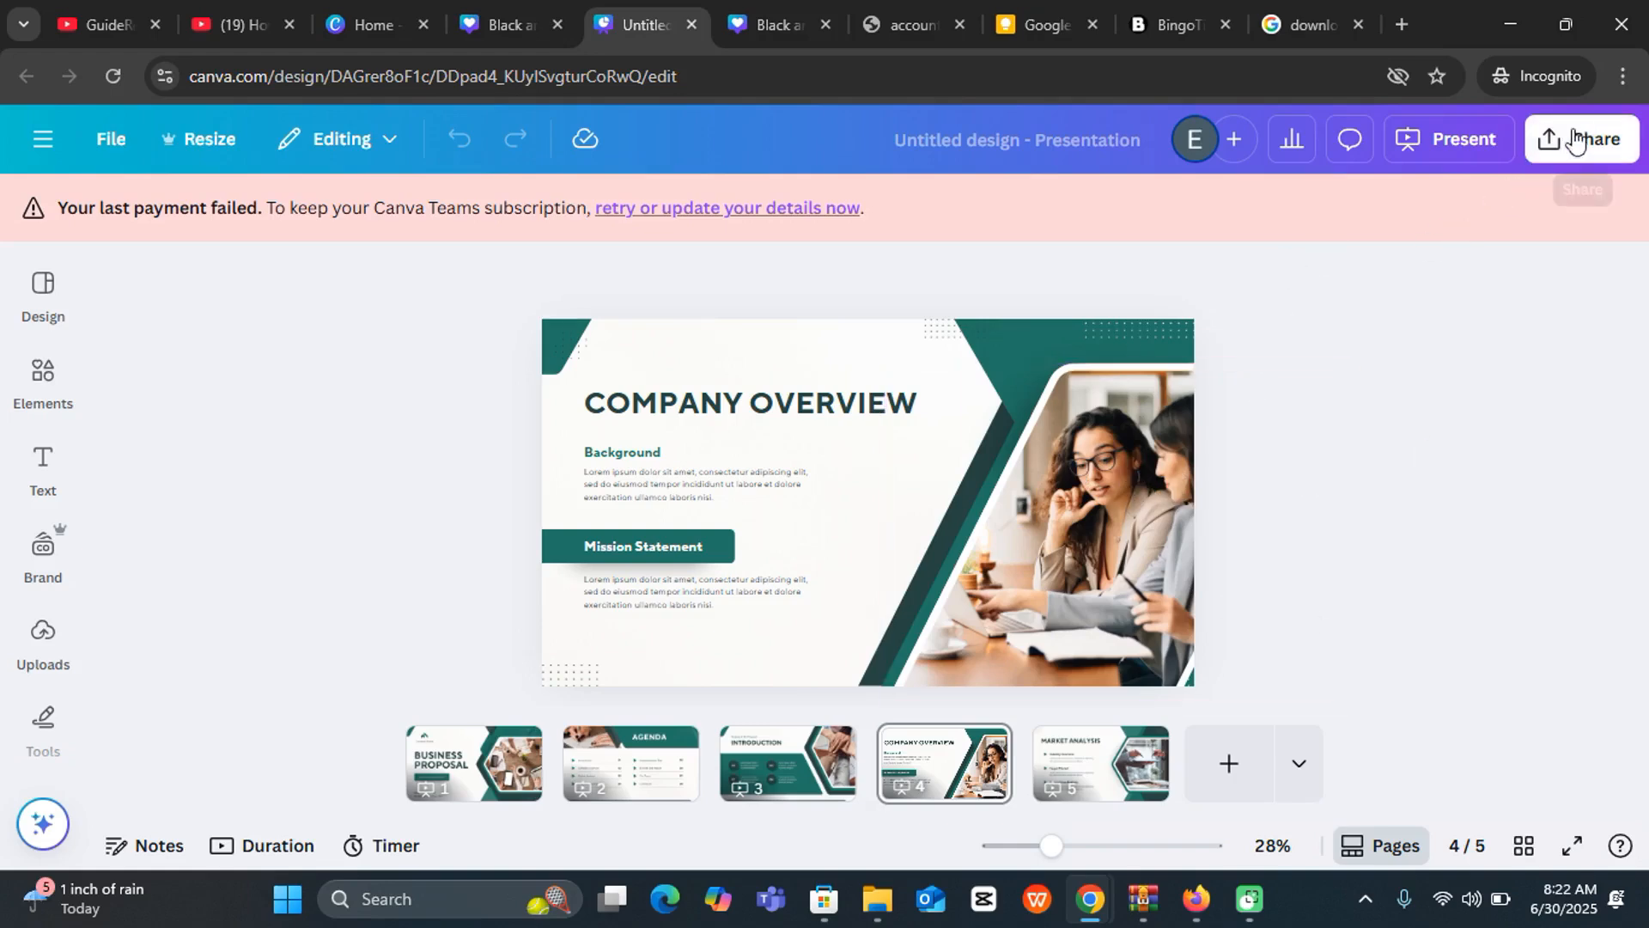
# Download pages 1–5 of the design as a PDF Print file via Share > Download
pyautogui.click(1584, 138)
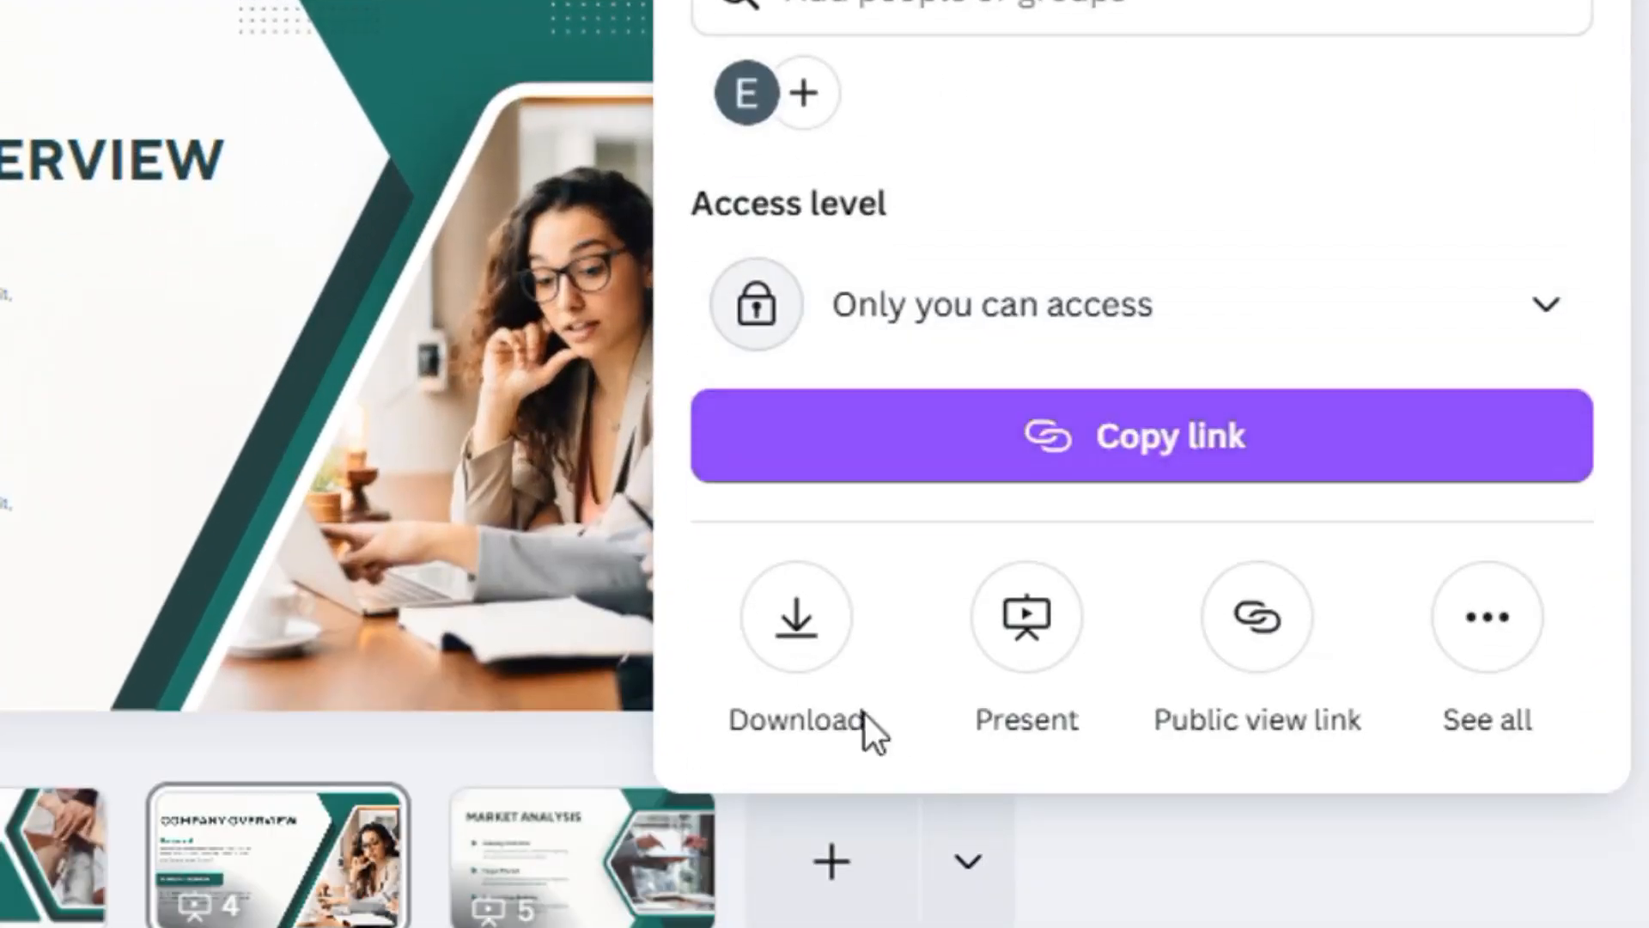
pyautogui.click(797, 617)
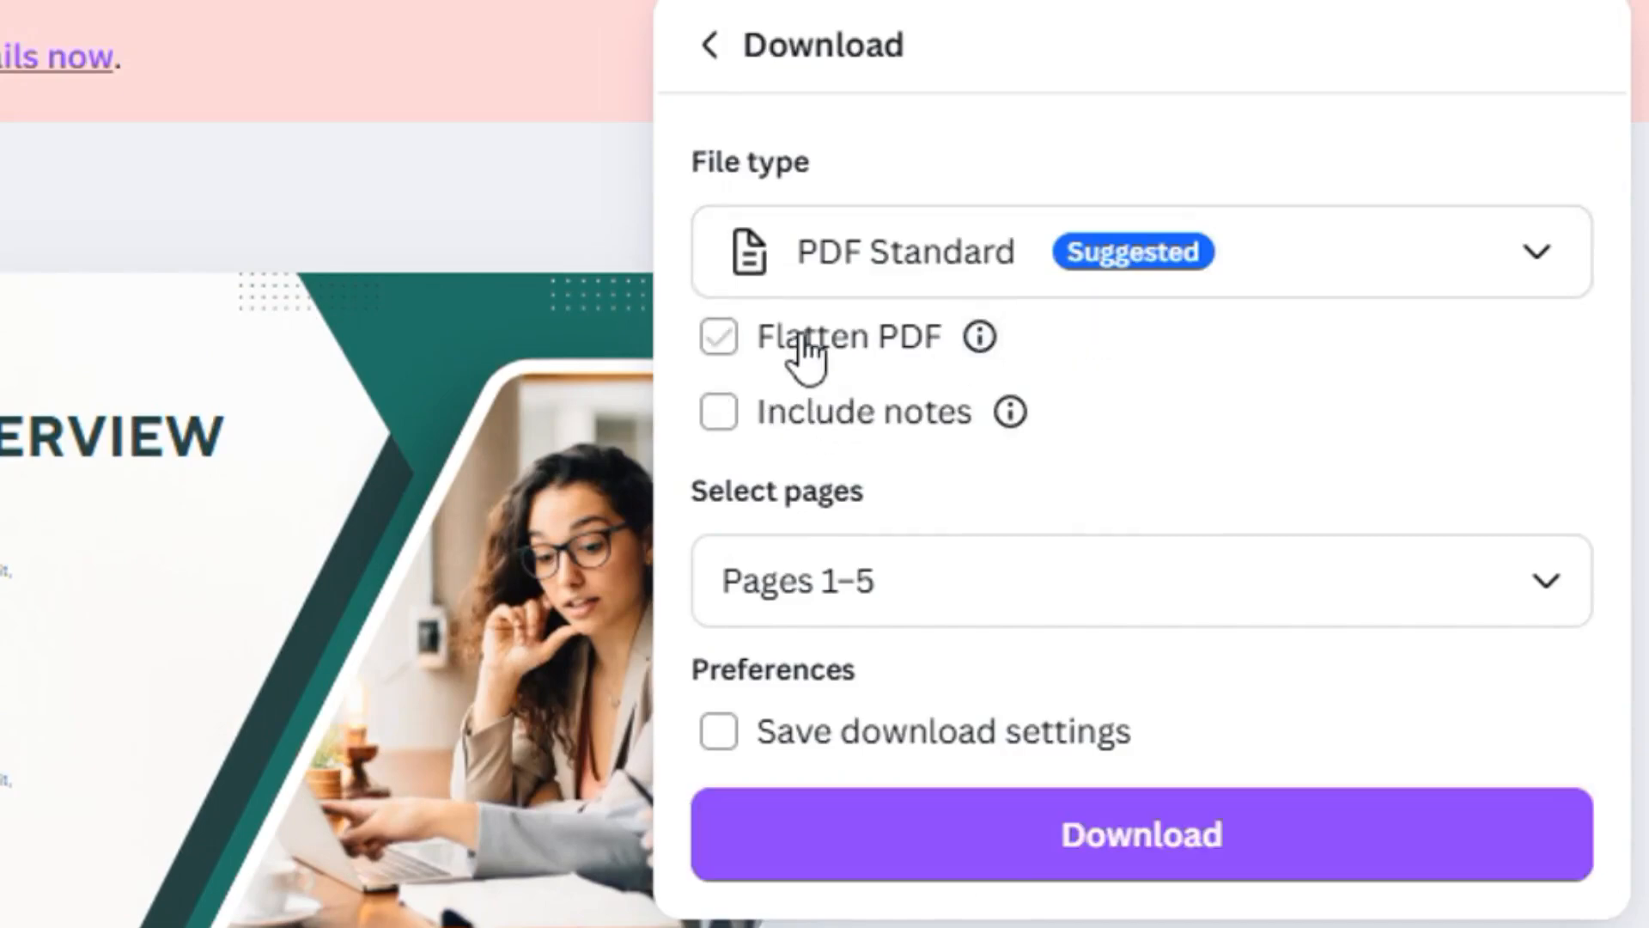
pyautogui.click(1138, 251)
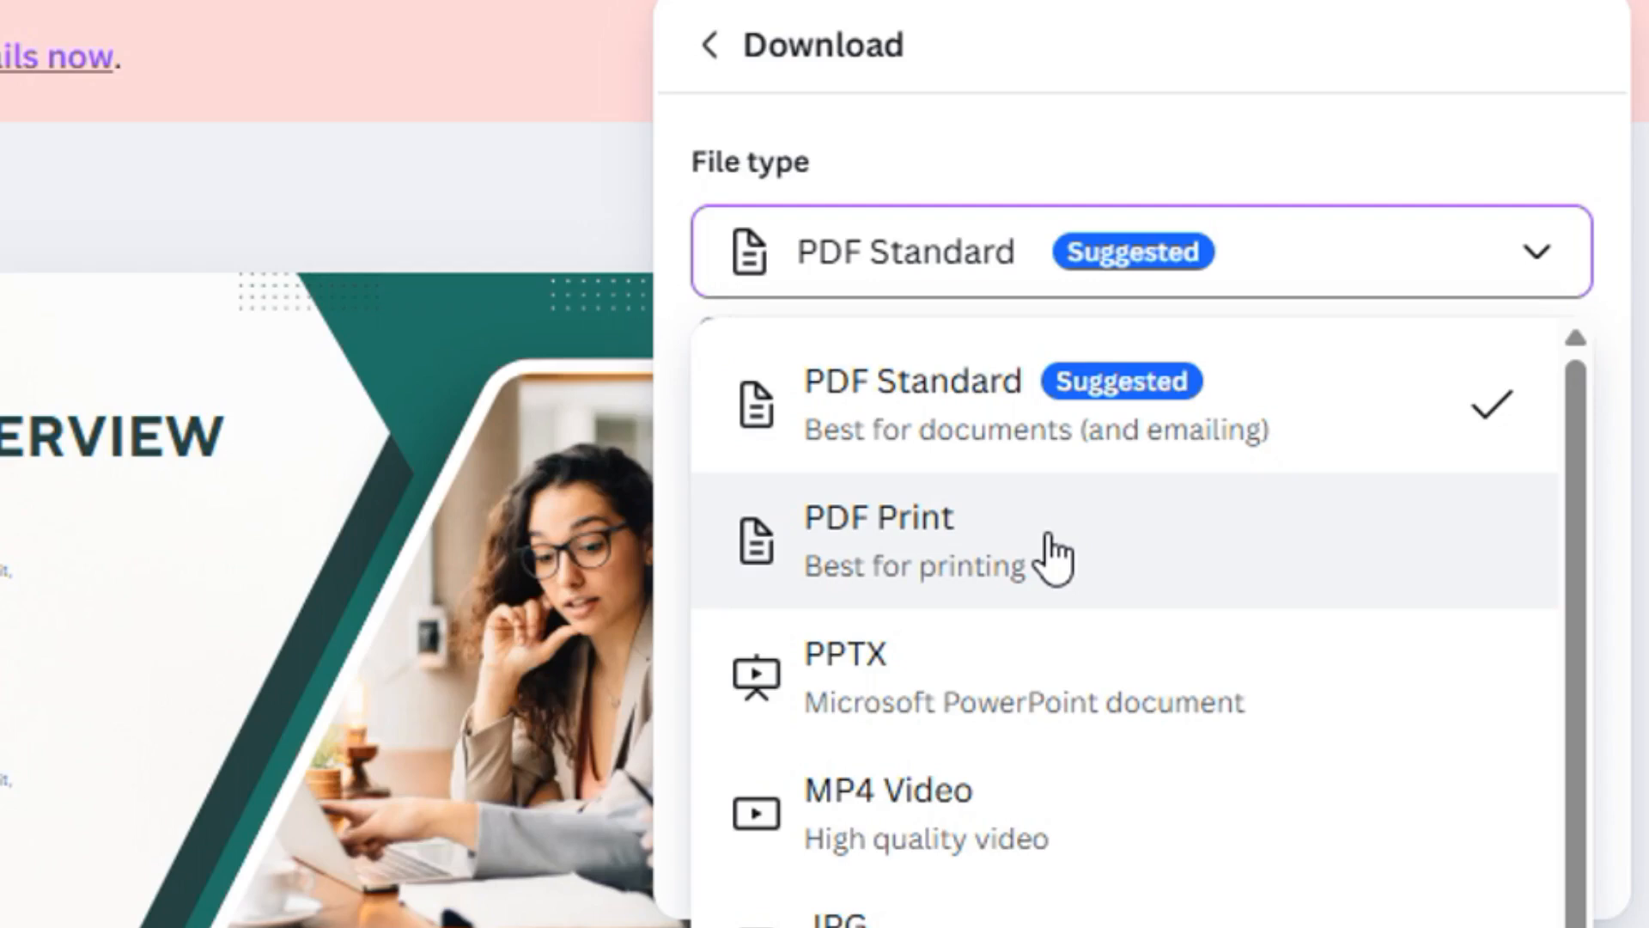
pyautogui.click(878, 539)
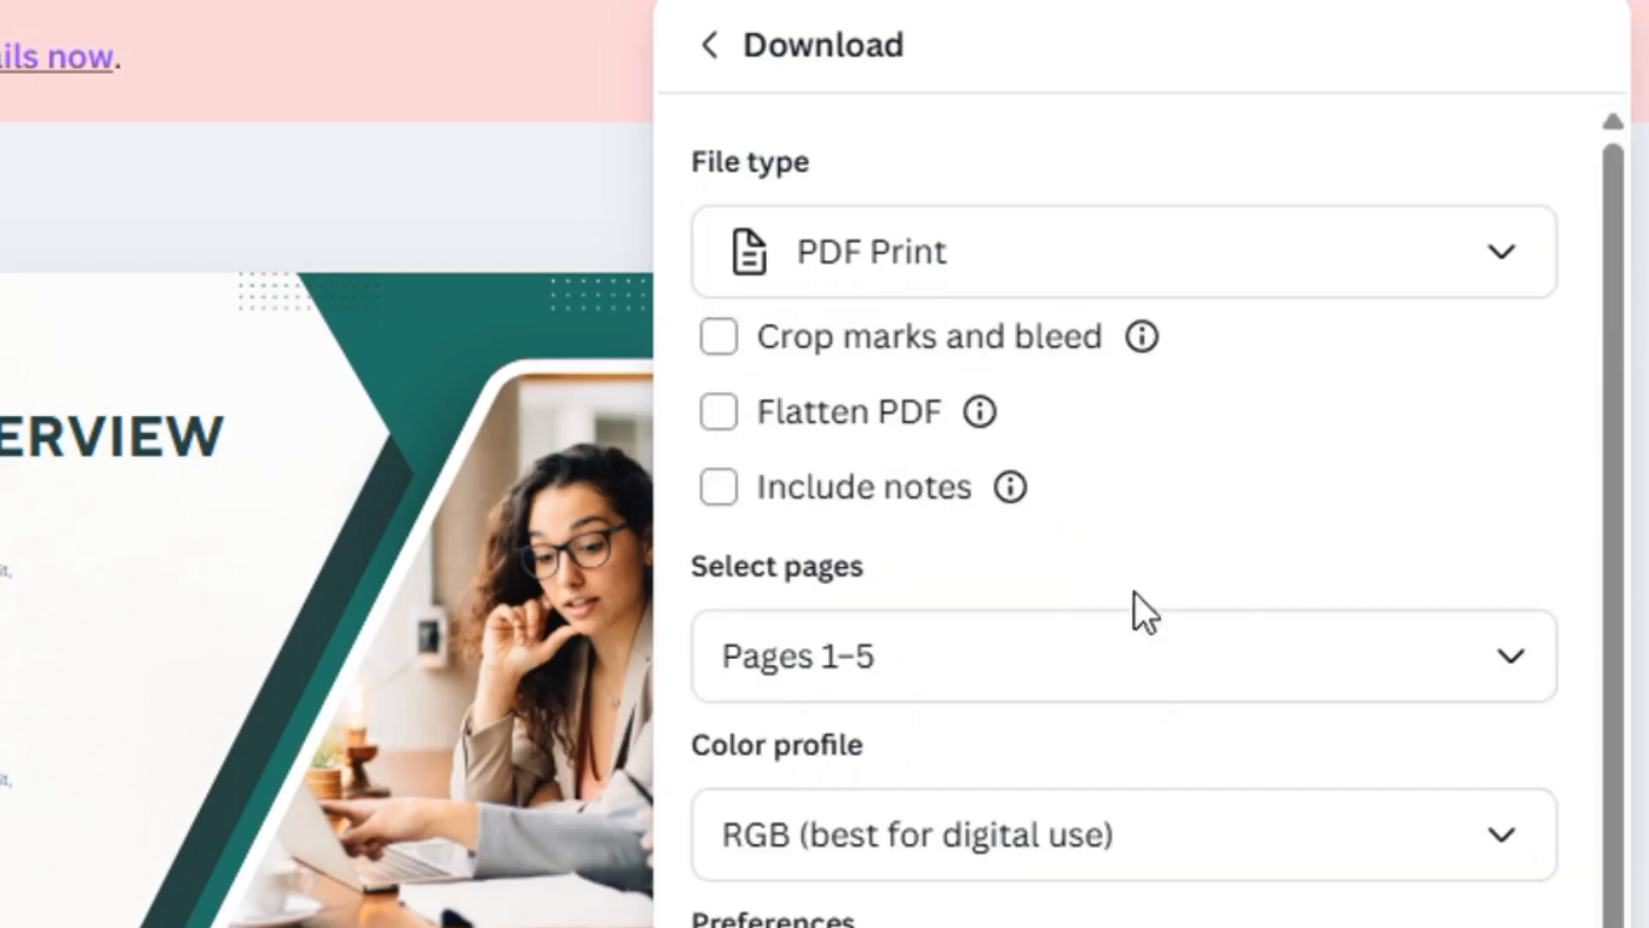
pyautogui.scroll(-3)
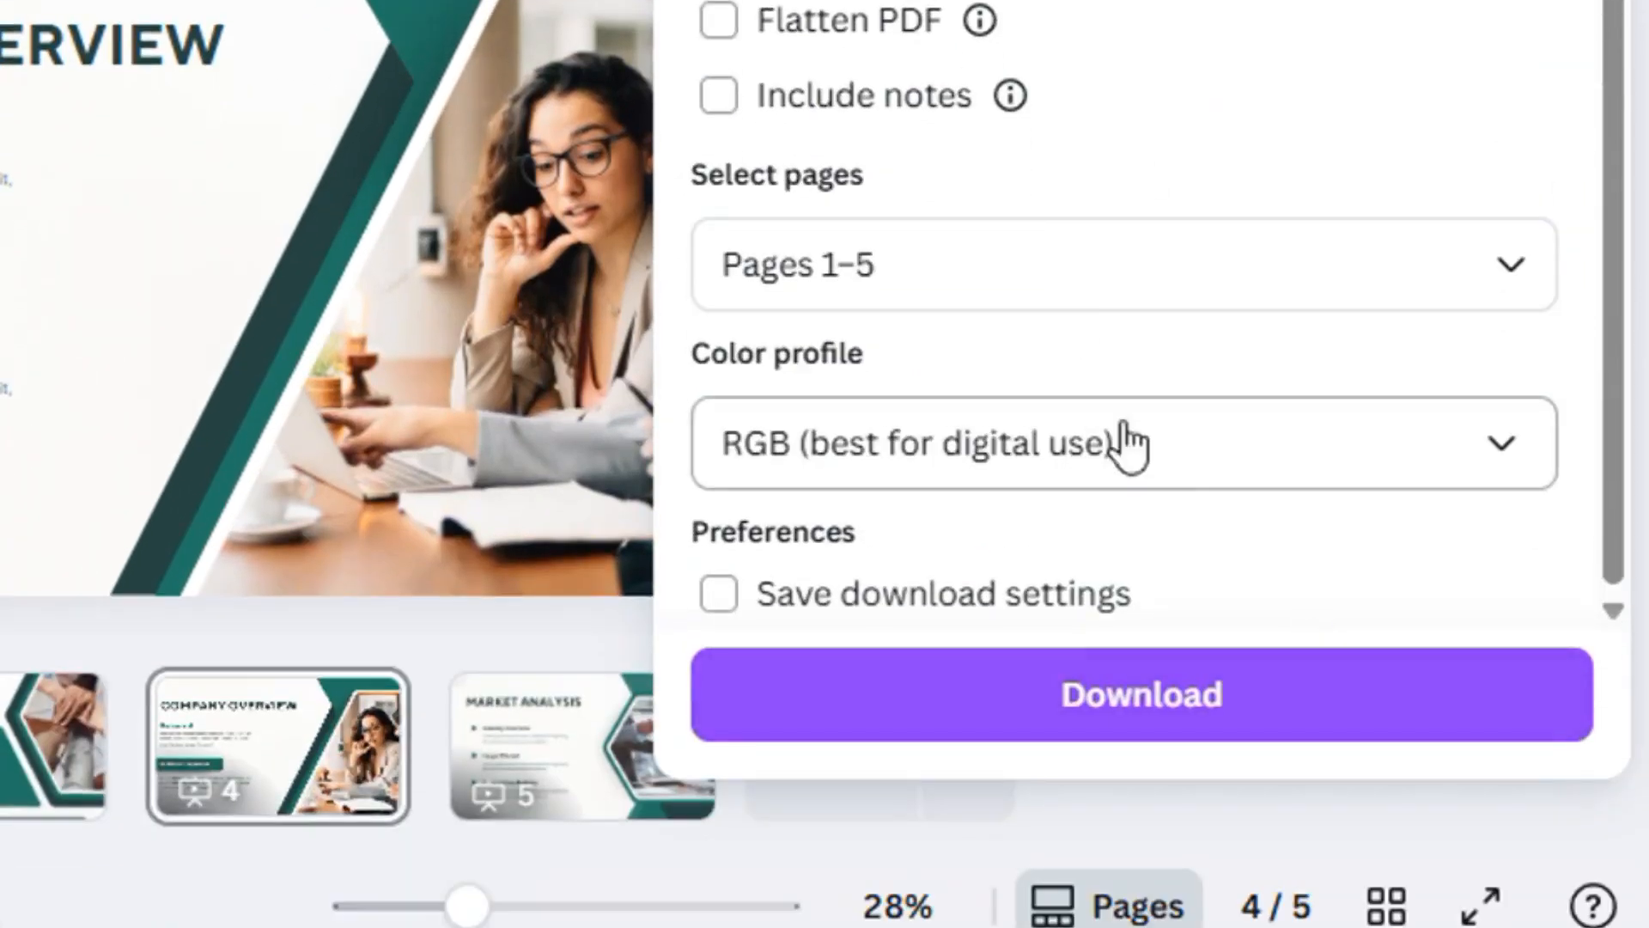
pyautogui.moveTo(1113, 623)
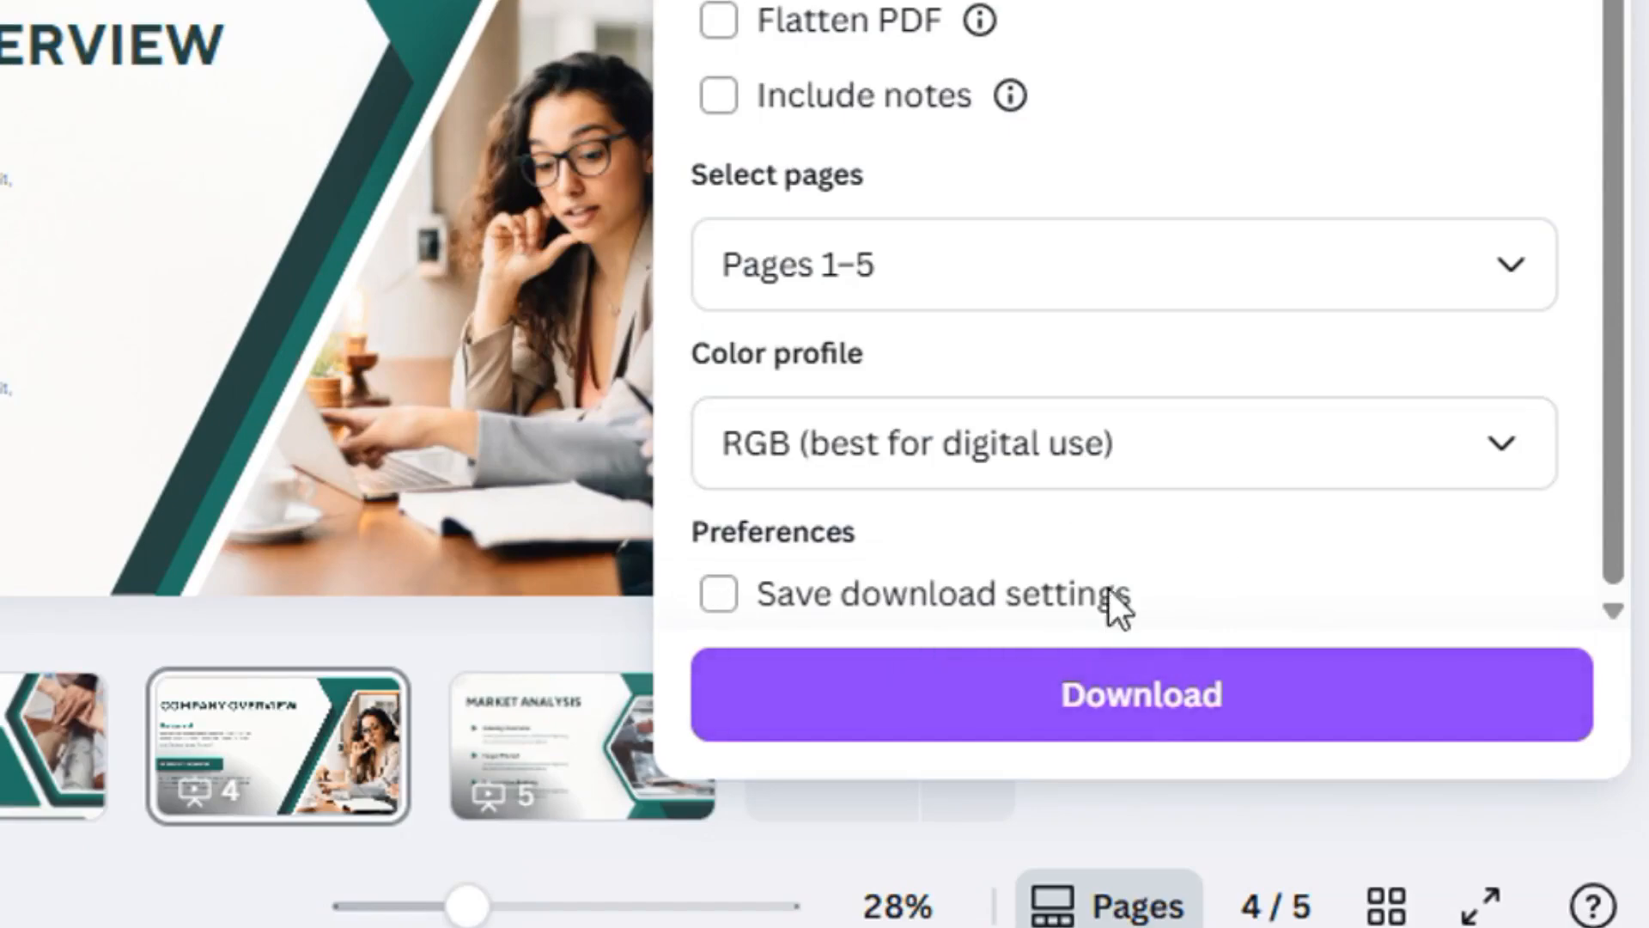
pyautogui.click(1140, 693)
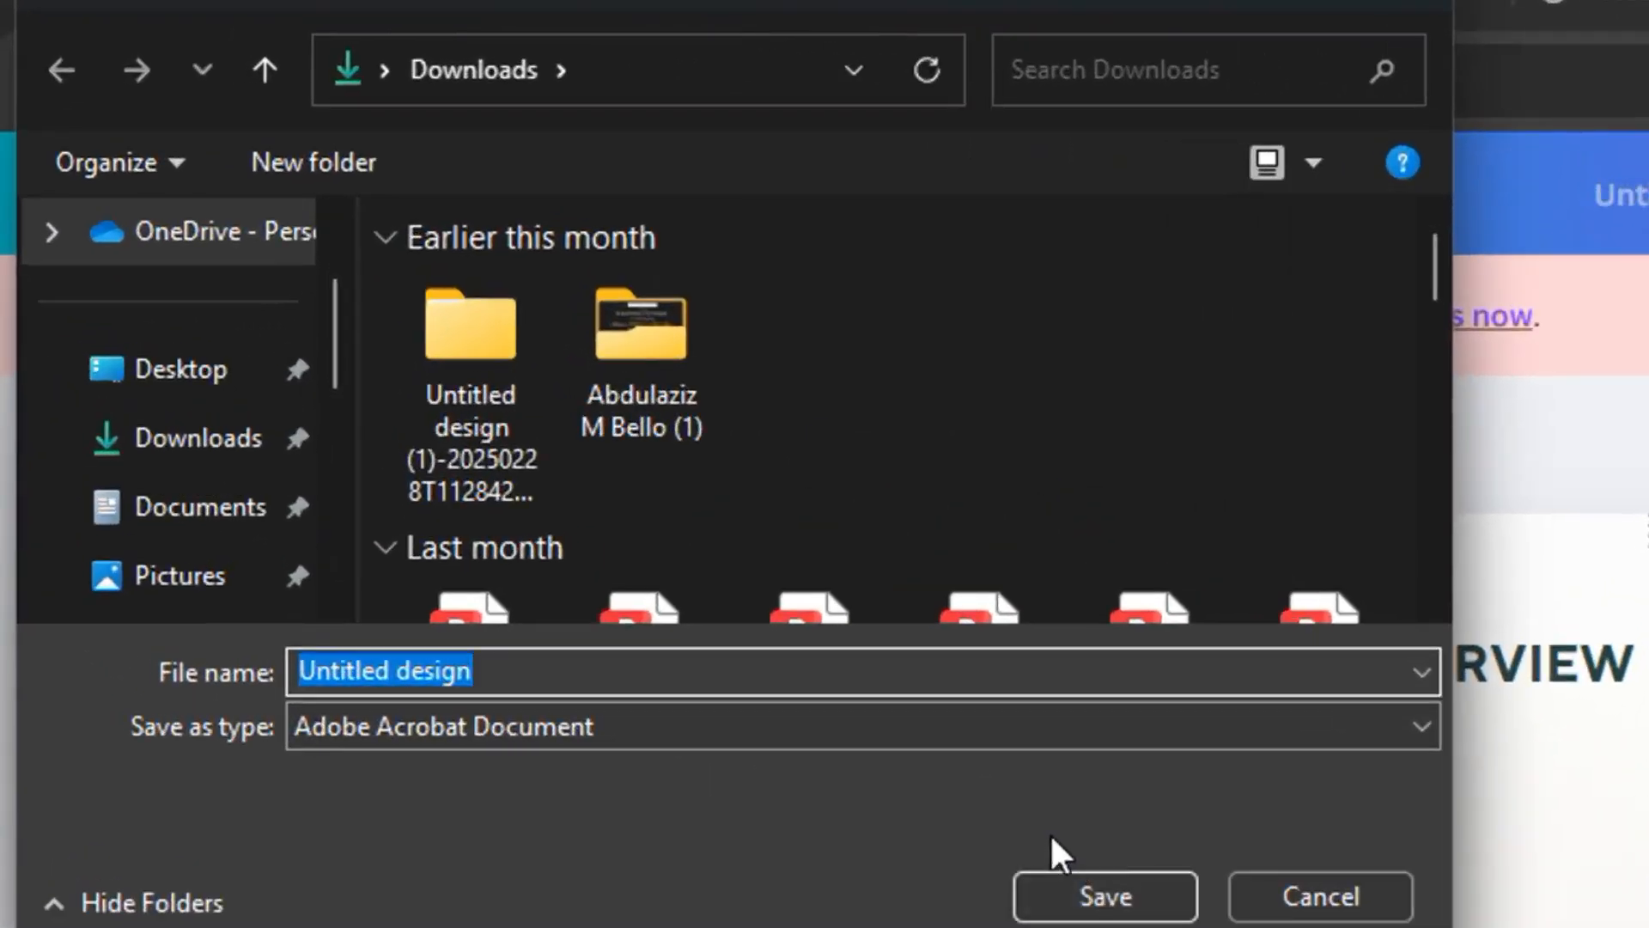
pyautogui.moveTo(1142, 897)
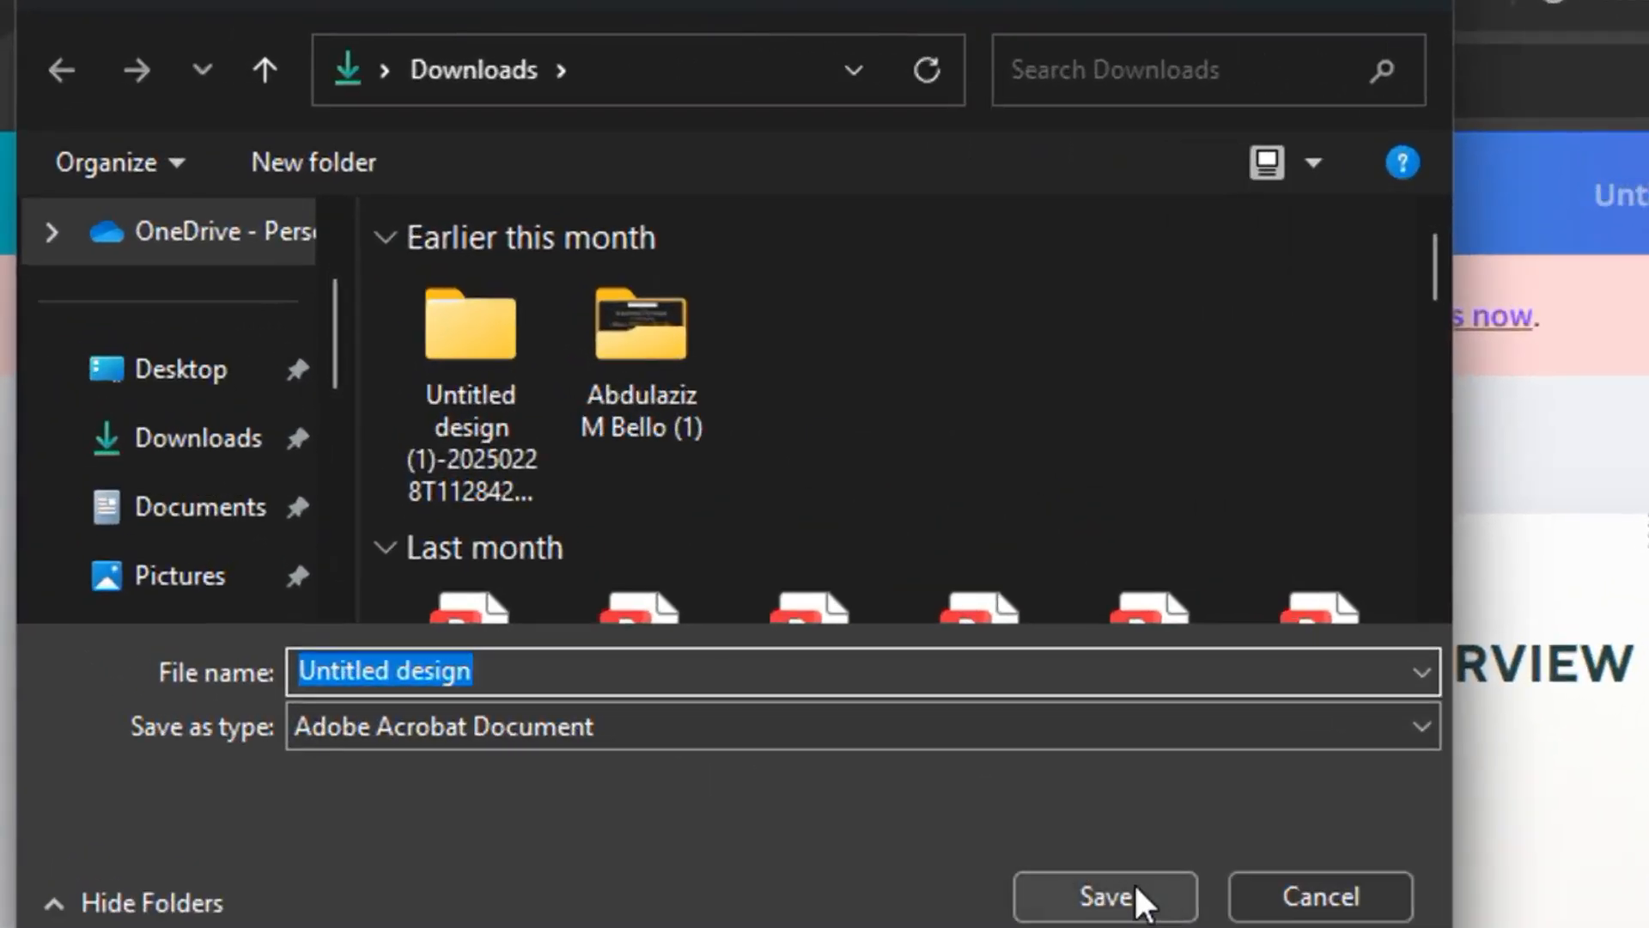
# Save the exported PDF as 'Untitled design' in the Downloads folder
pyautogui.click(1104, 919)
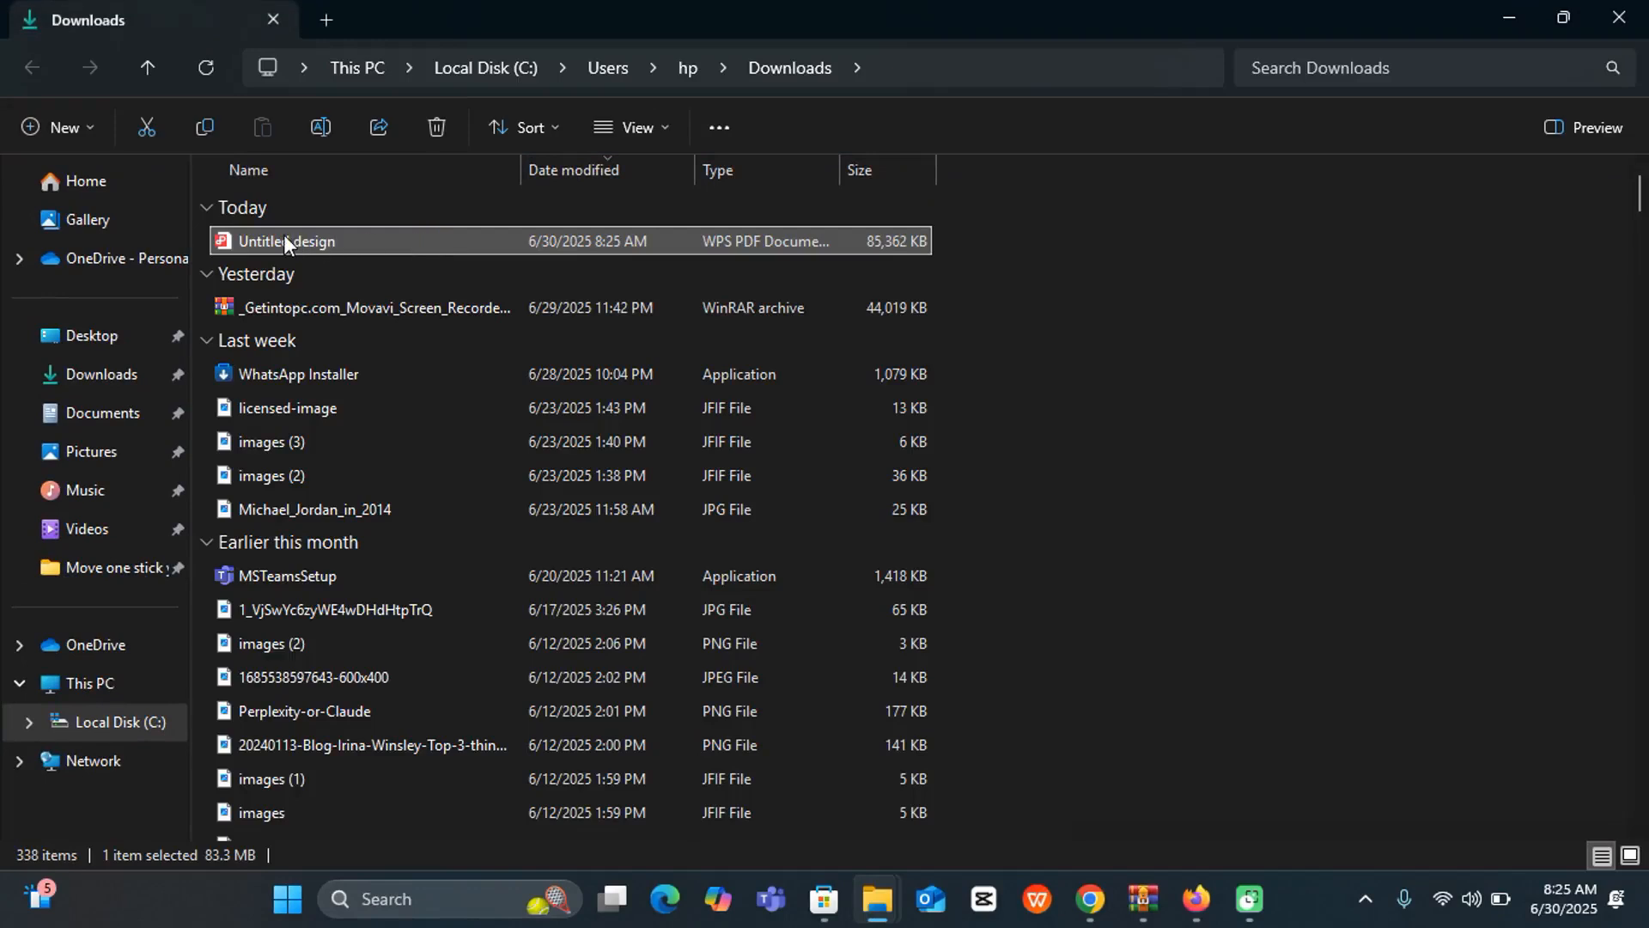
# Open 'Untitled design.pdf' from Downloads in WPS Office's PDF viewer
pyautogui.doubleClick(285, 241)
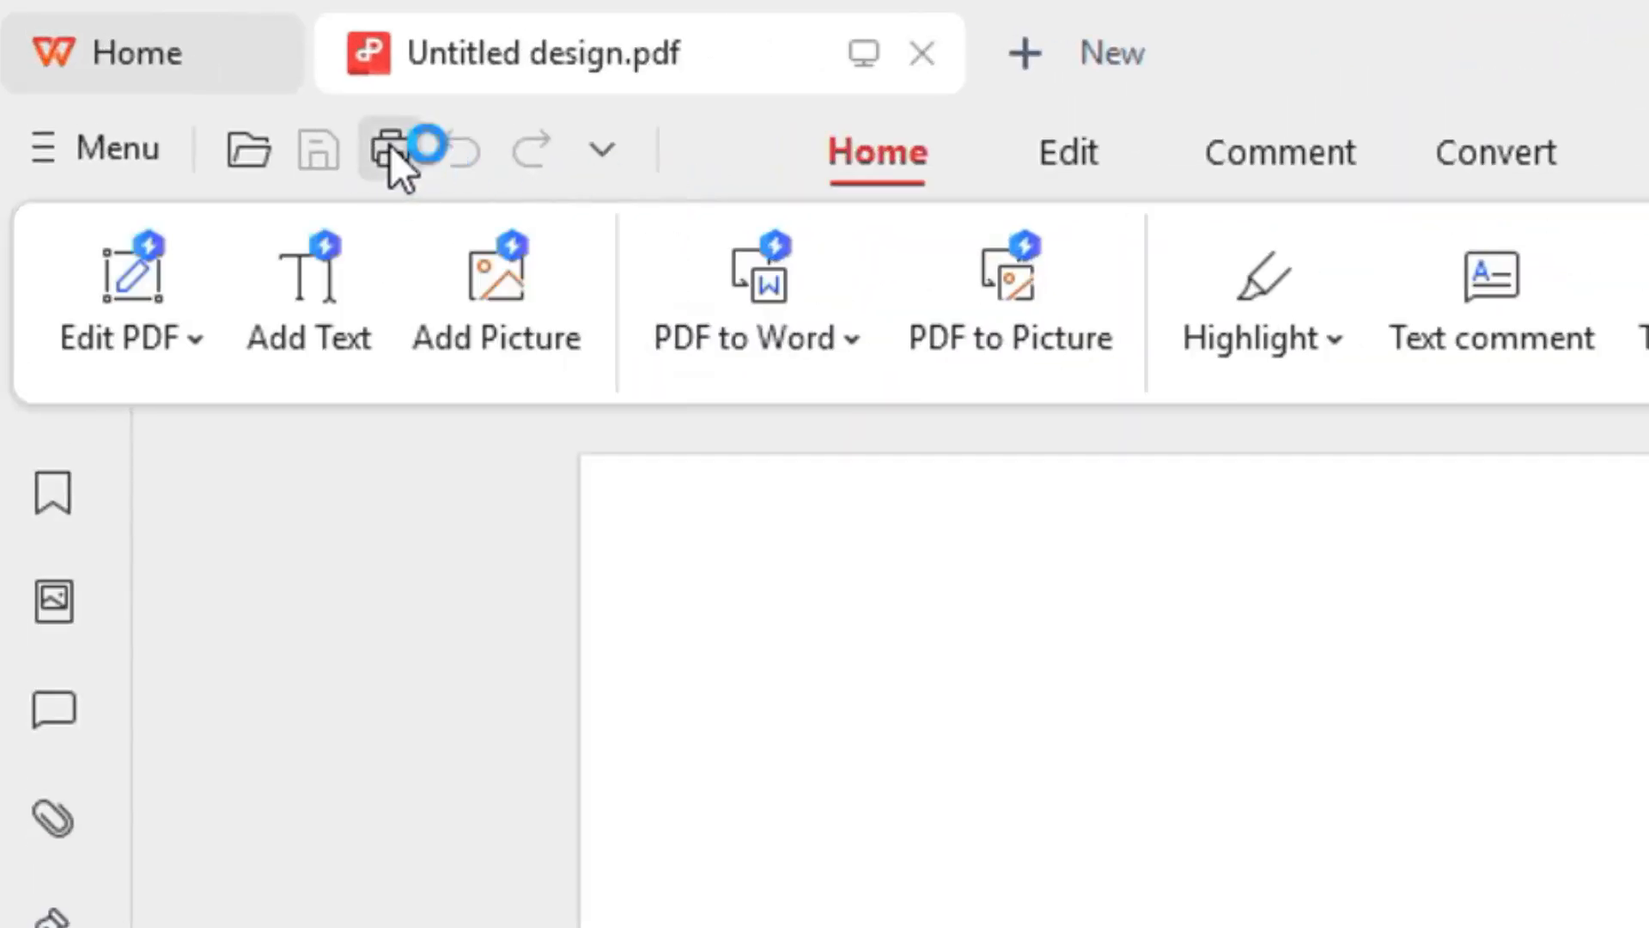
# Bring up the Print dialog for all 5 pages and choose Microsoft XPS Document Writer as printer
pyautogui.click(381, 148)
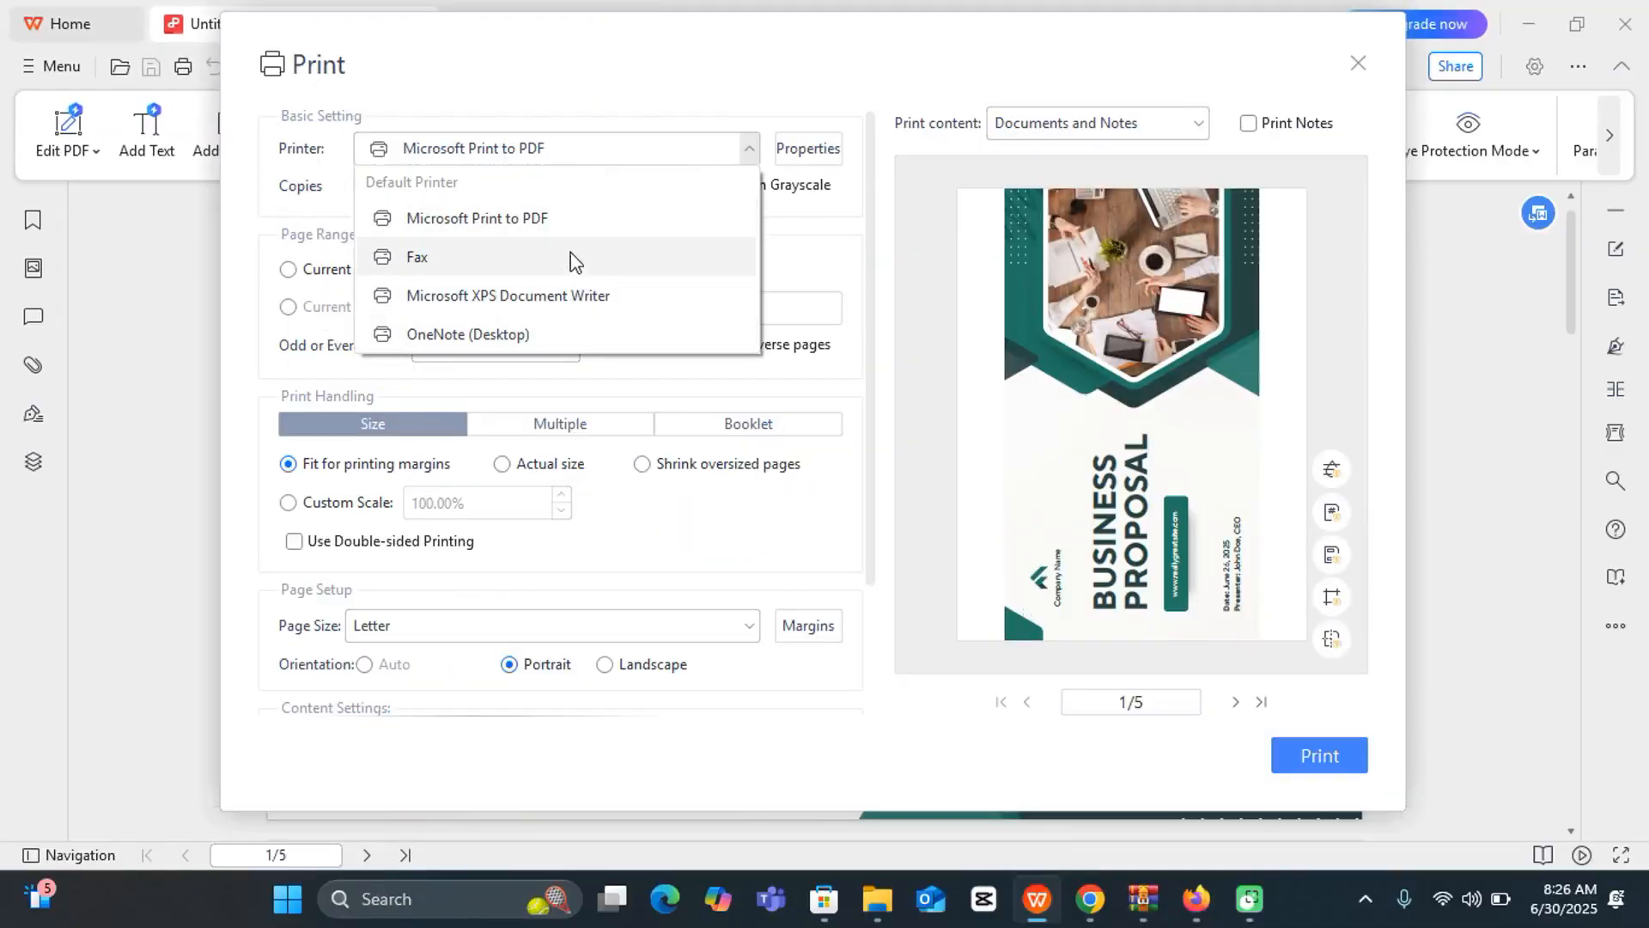
pyautogui.click(478, 218)
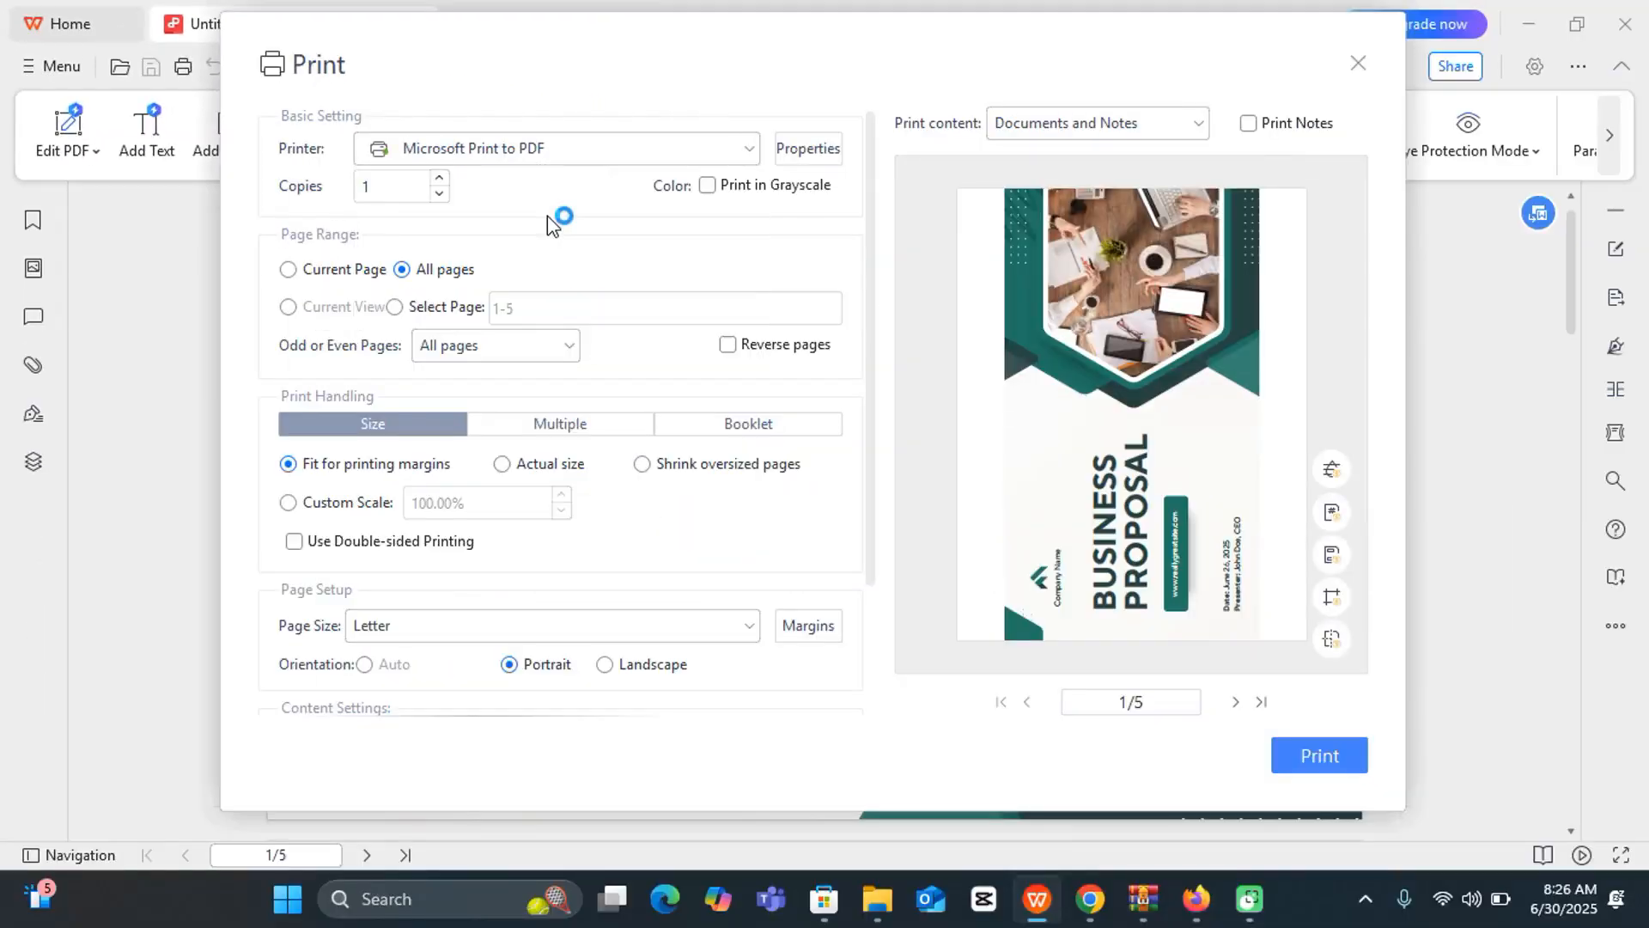
pyautogui.click(742, 148)
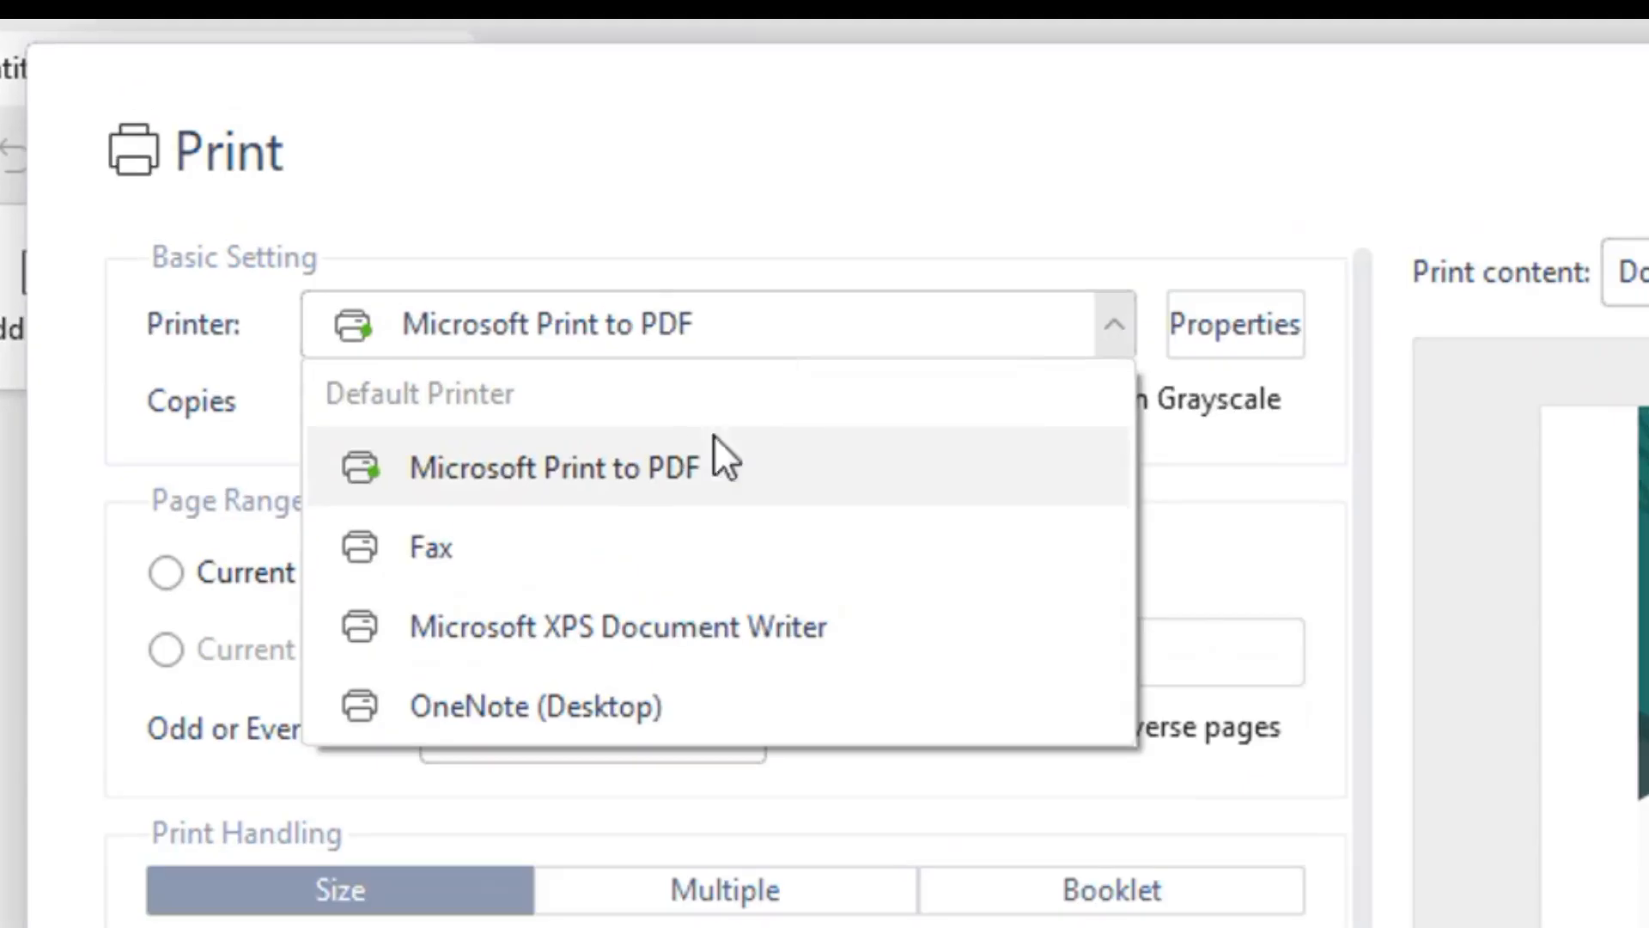
pyautogui.click(617, 625)
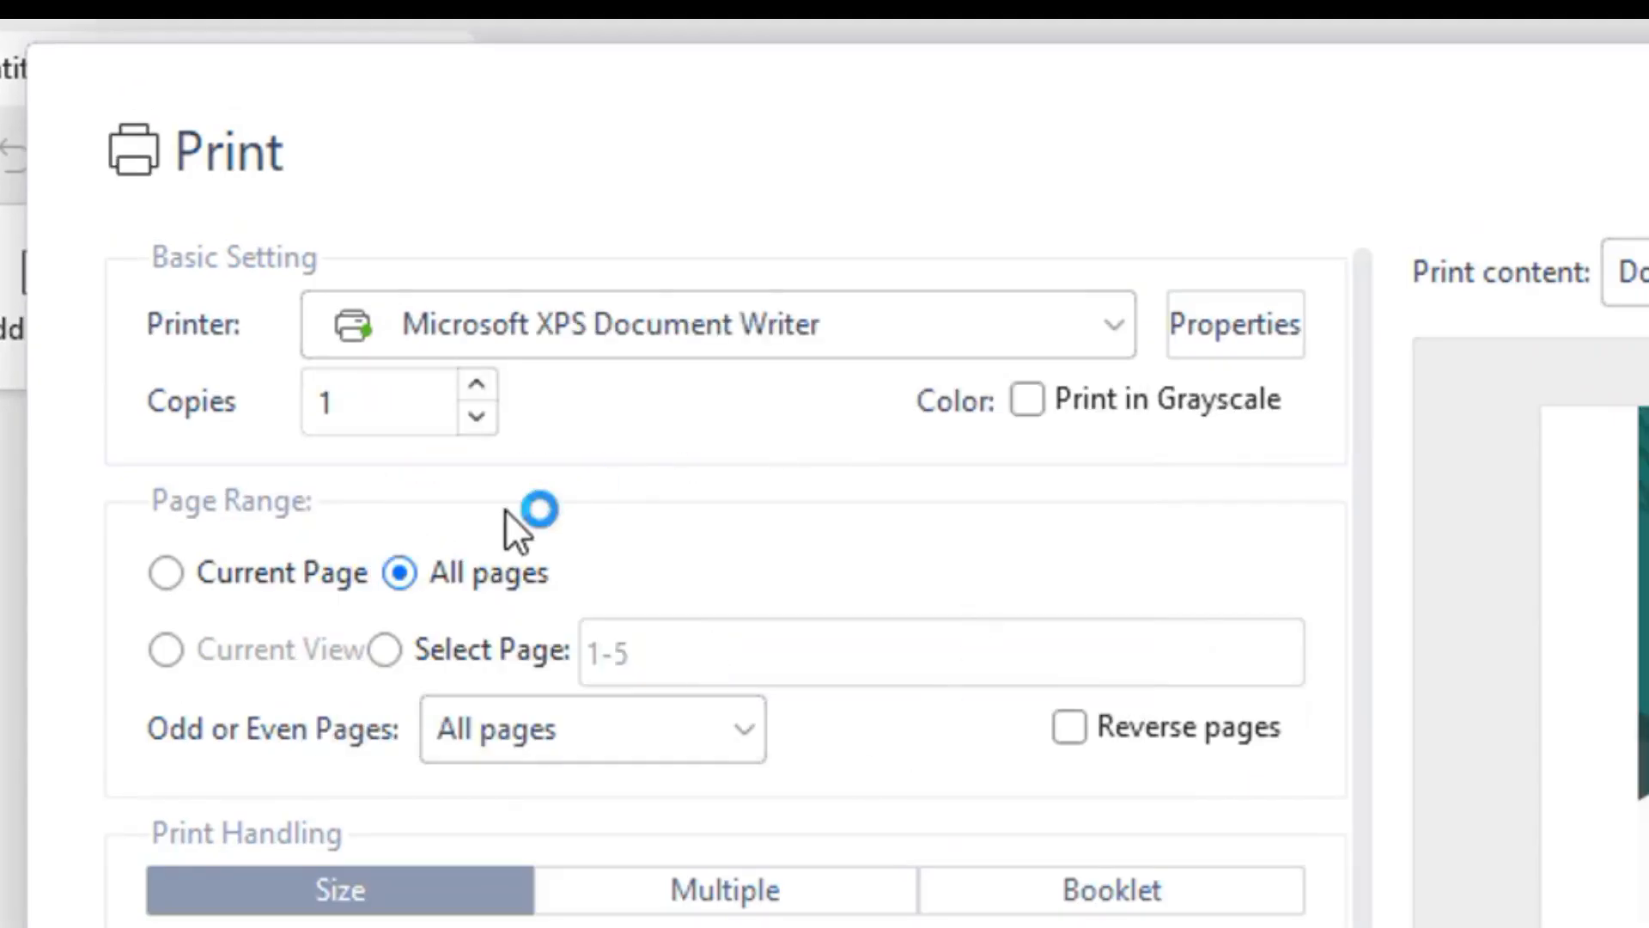
pyautogui.moveTo(275, 587)
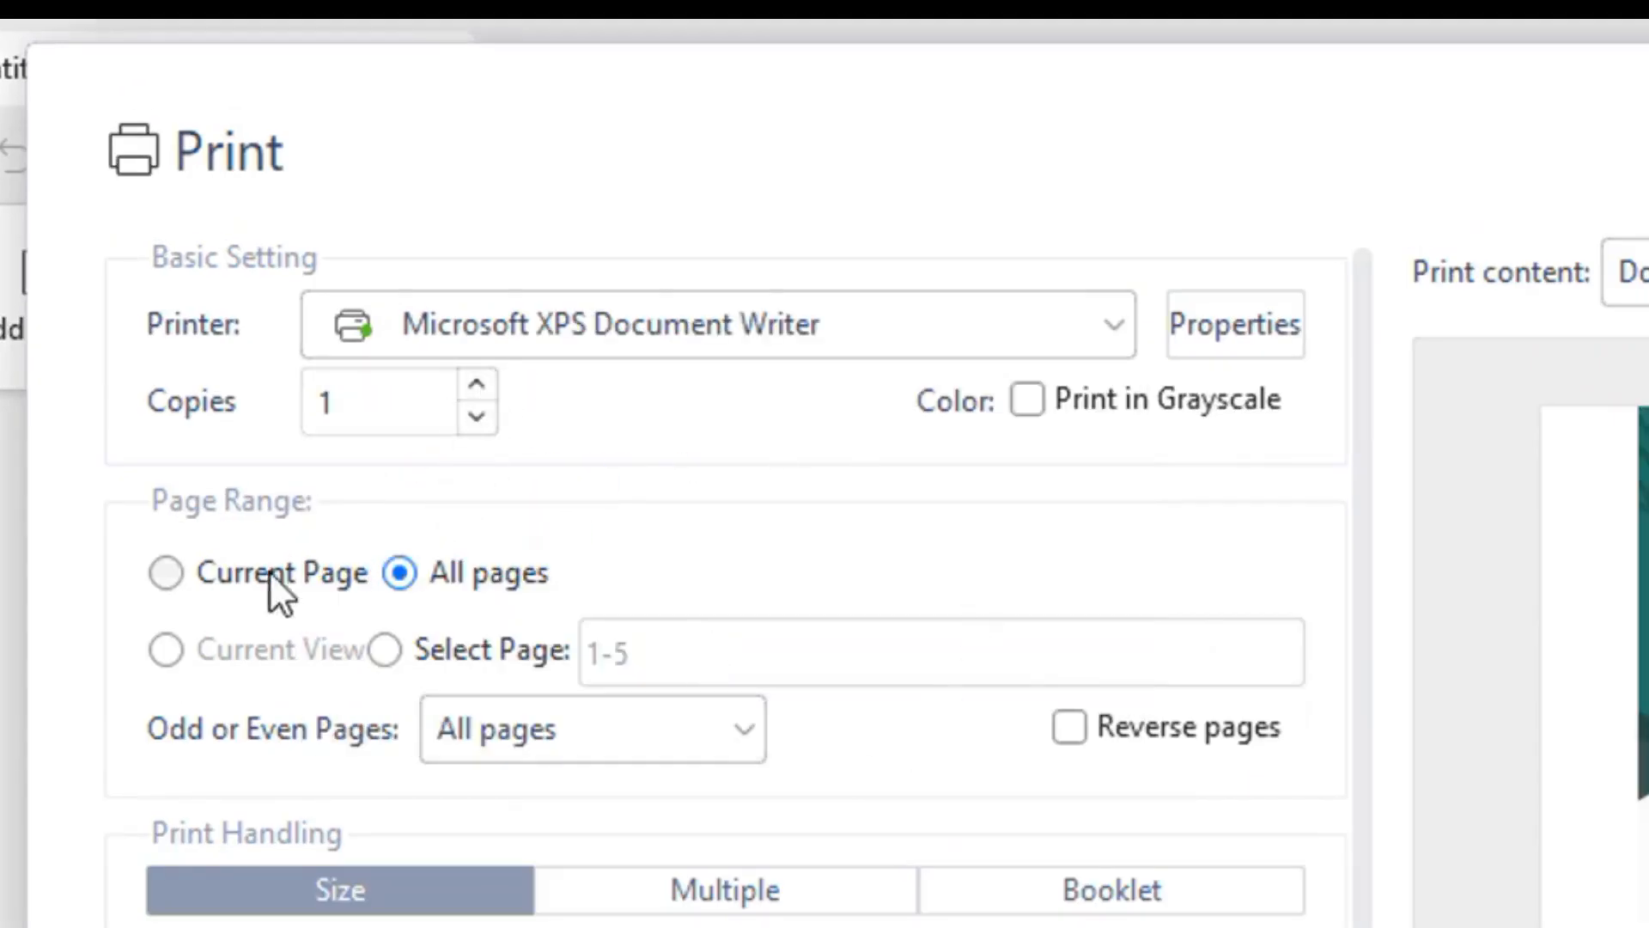
pyautogui.moveTo(685, 645)
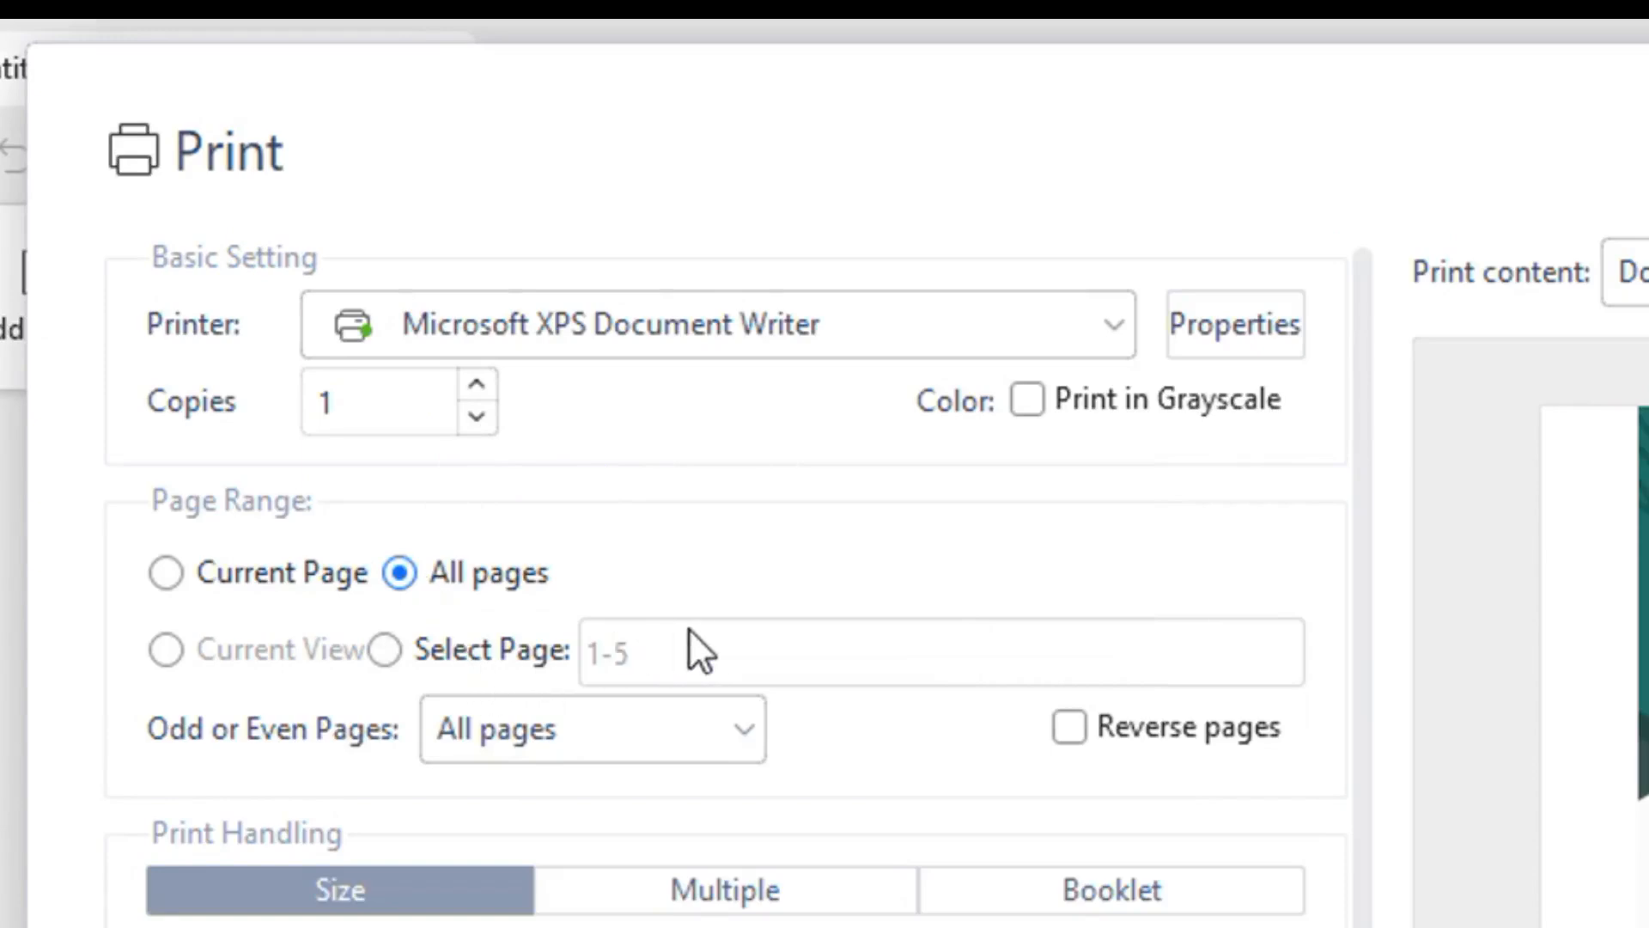
pyautogui.scroll(-3)
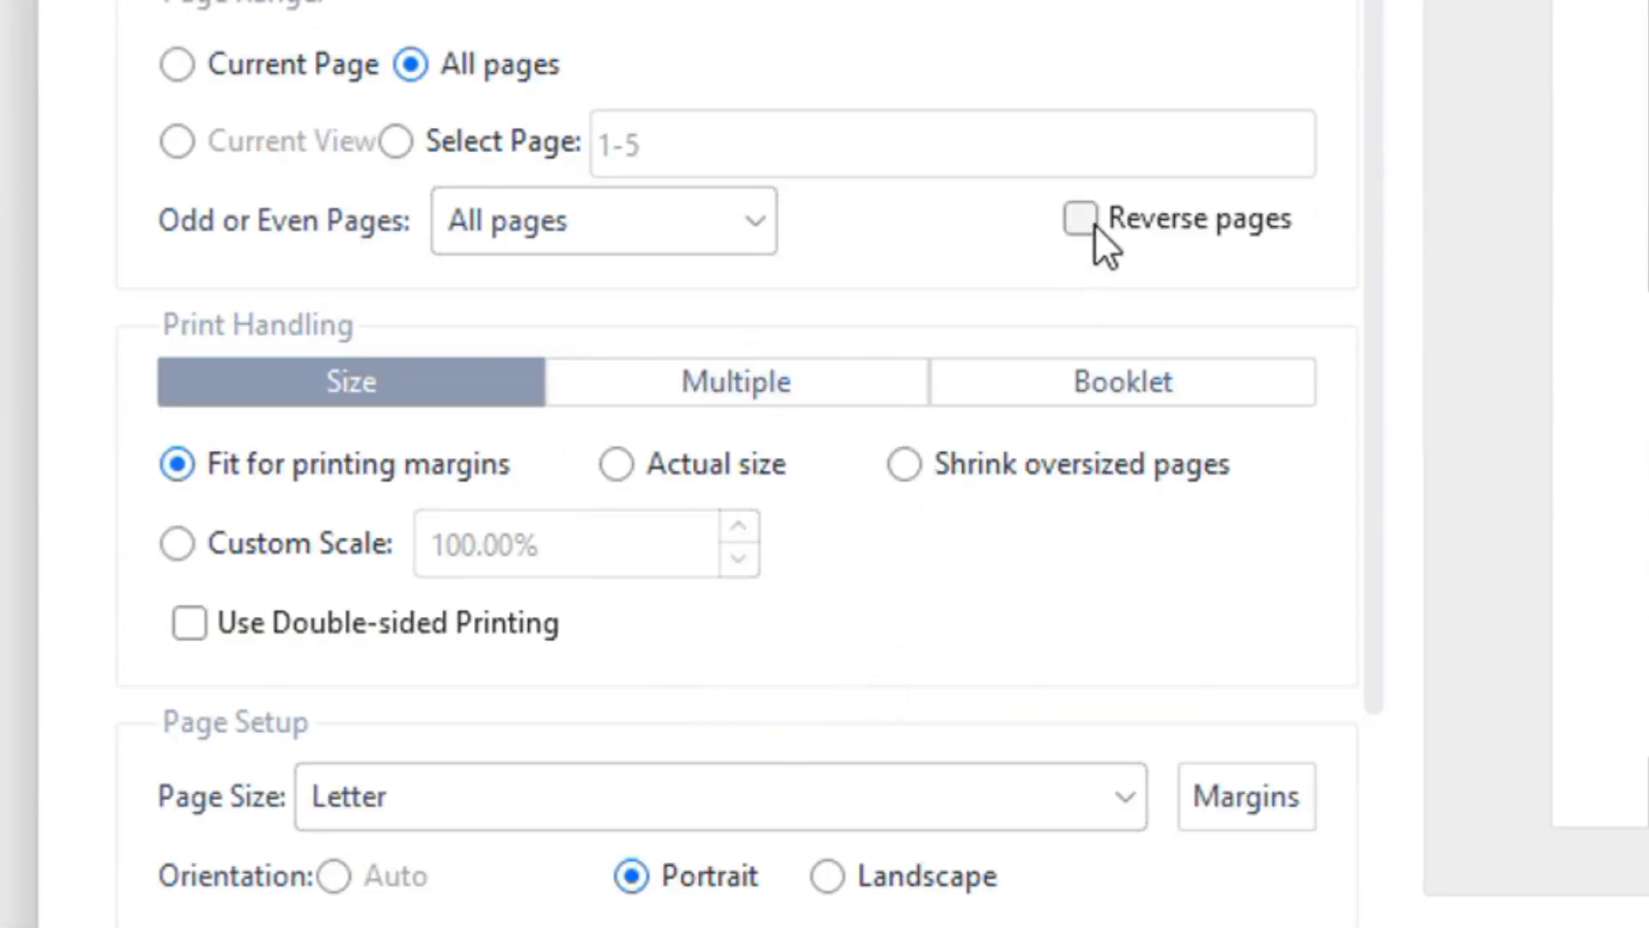
pyautogui.moveTo(557, 691)
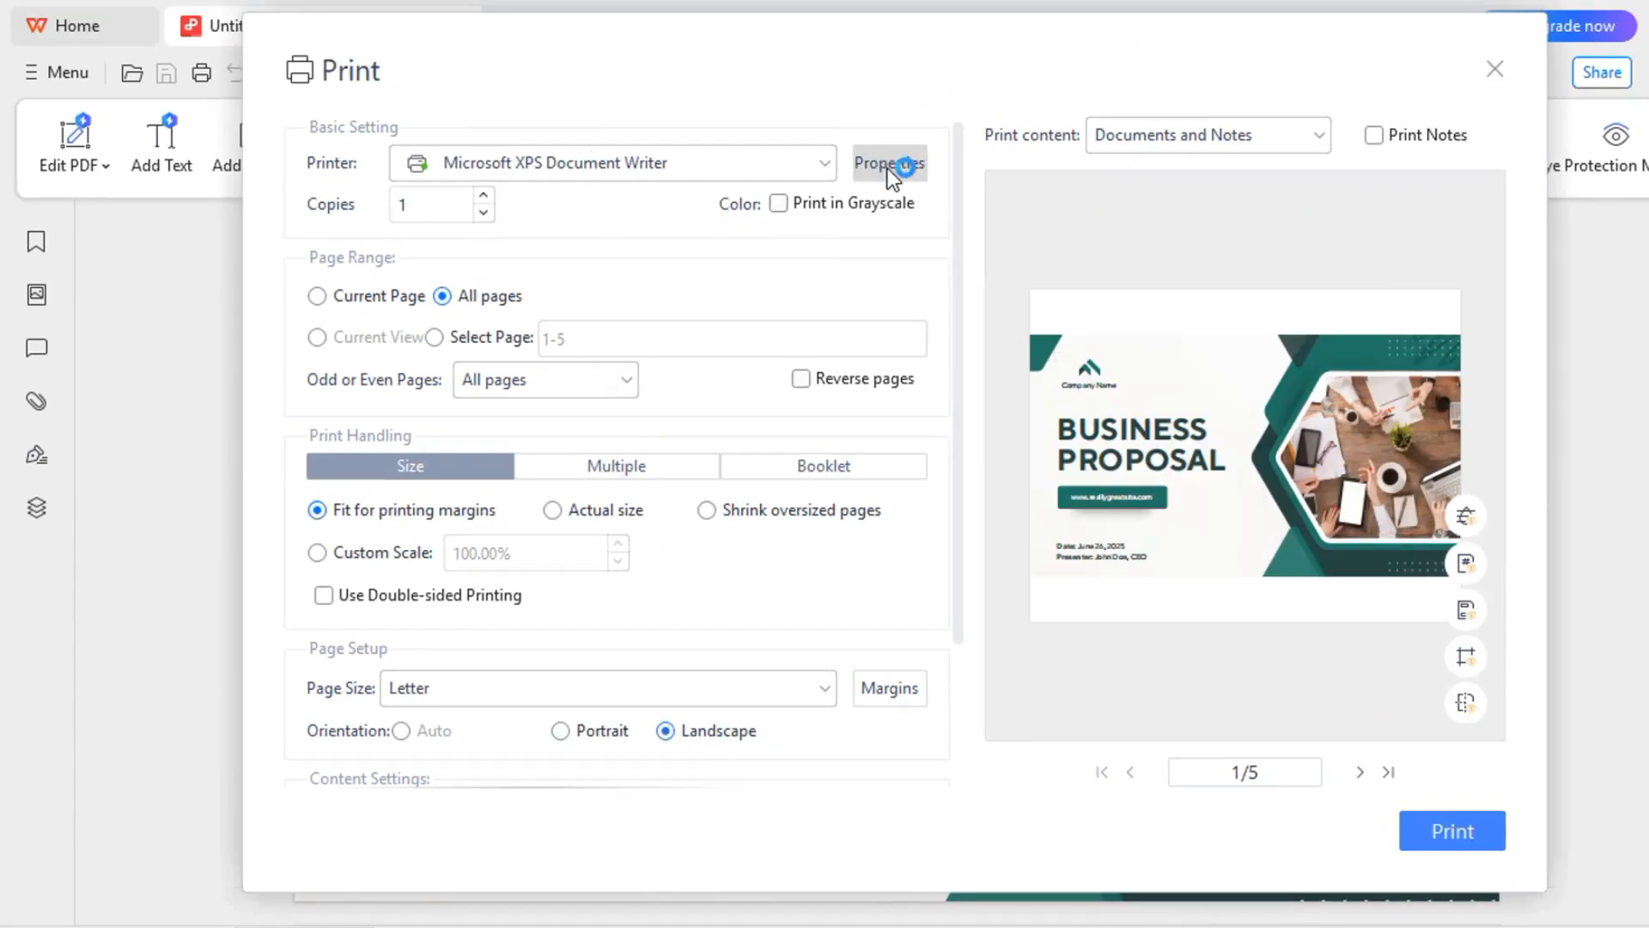
# Confirm Landscape in the XPS printer properties and send the presentation to print
pyautogui.click(890, 163)
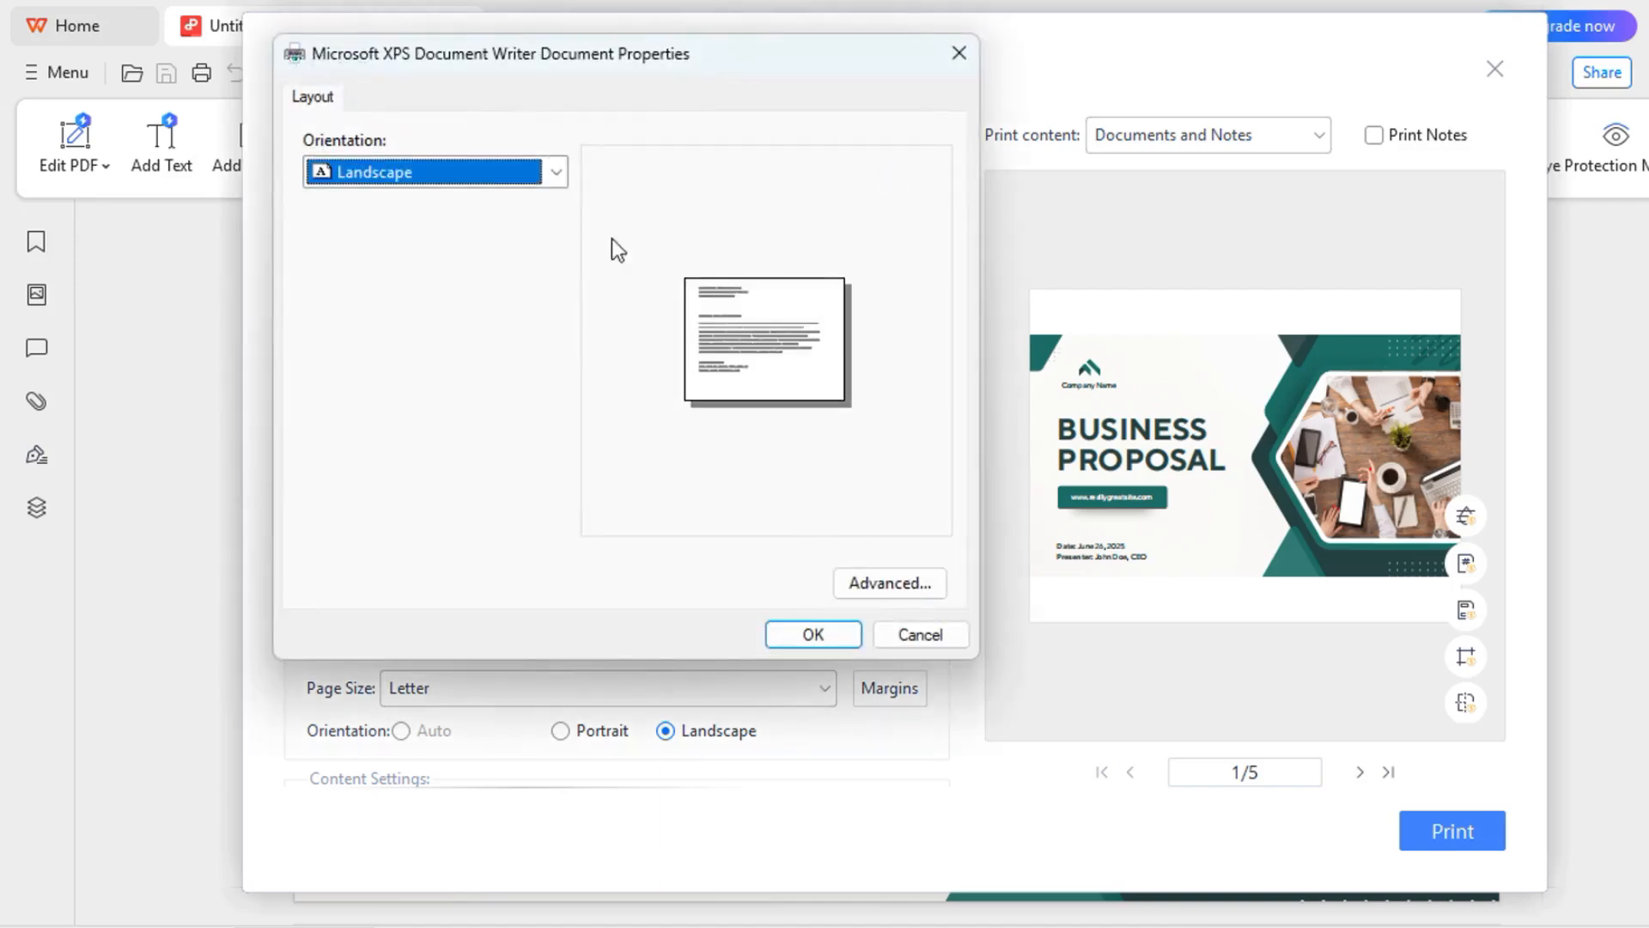
pyautogui.click(812, 634)
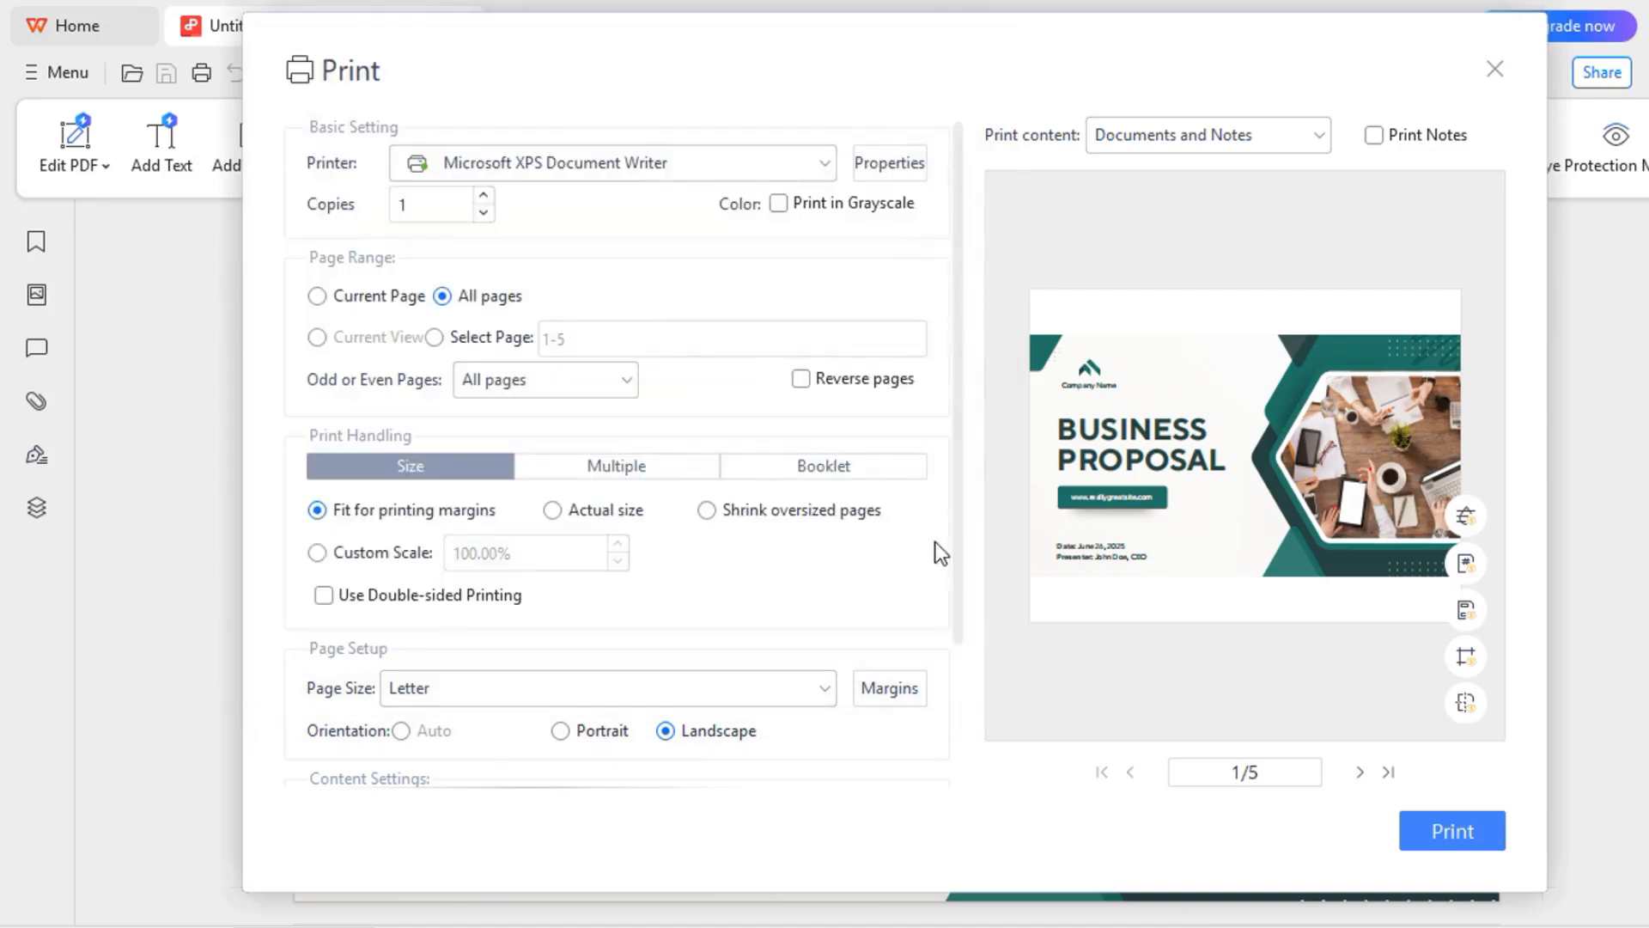
pyautogui.click(1452, 832)
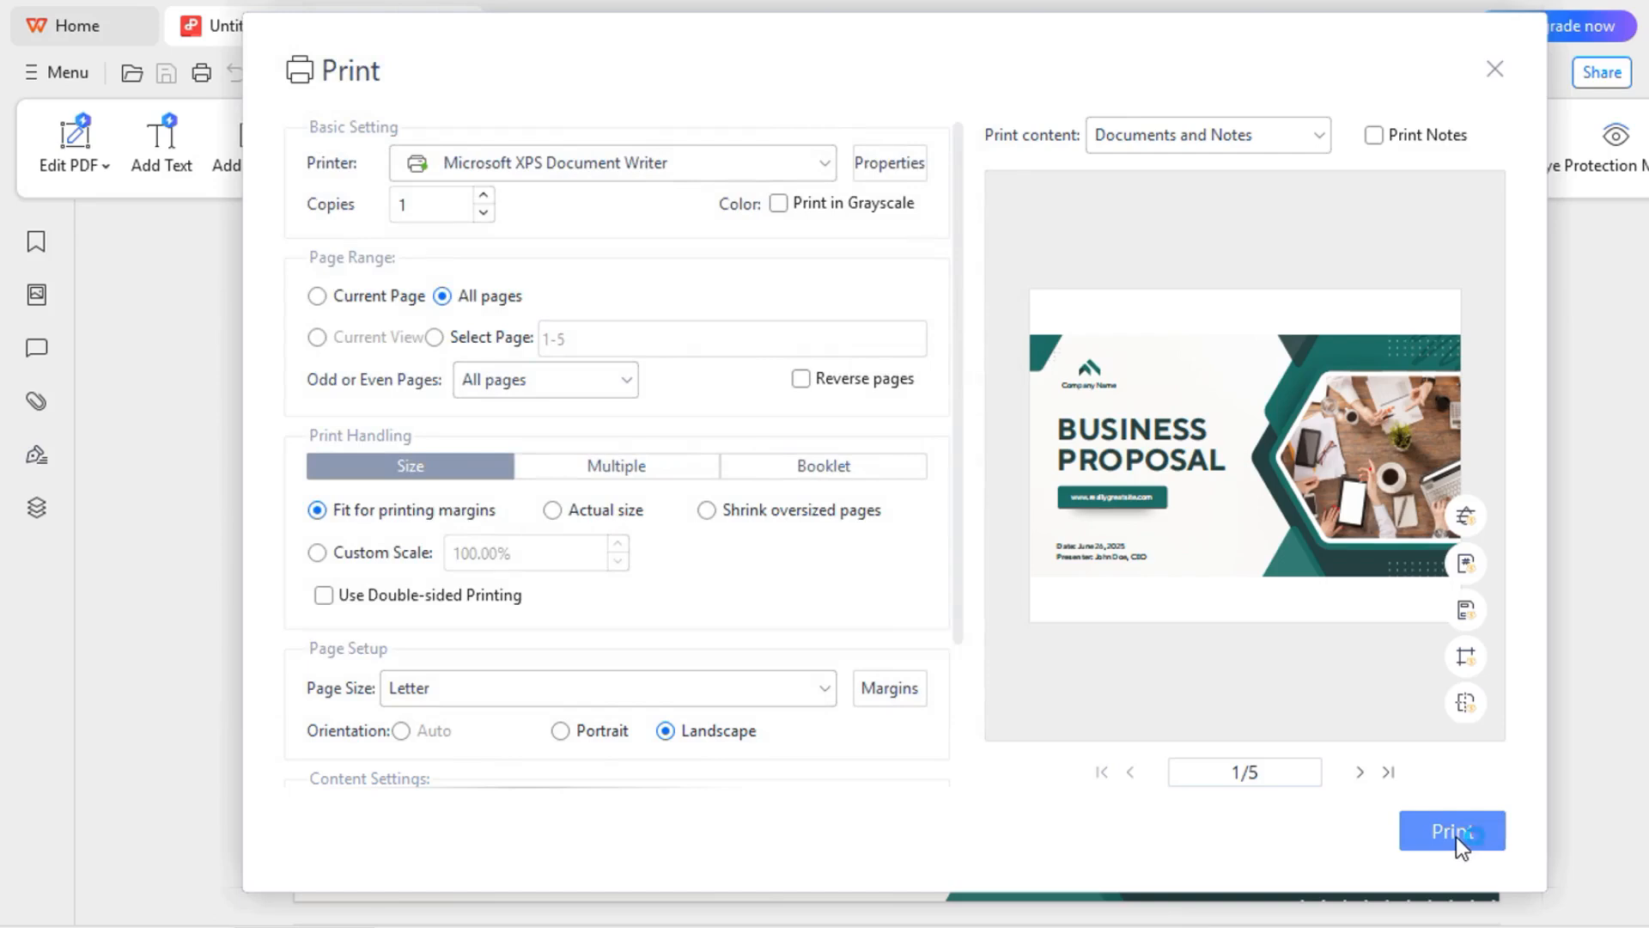
pyautogui.moveTo(1587, 7)
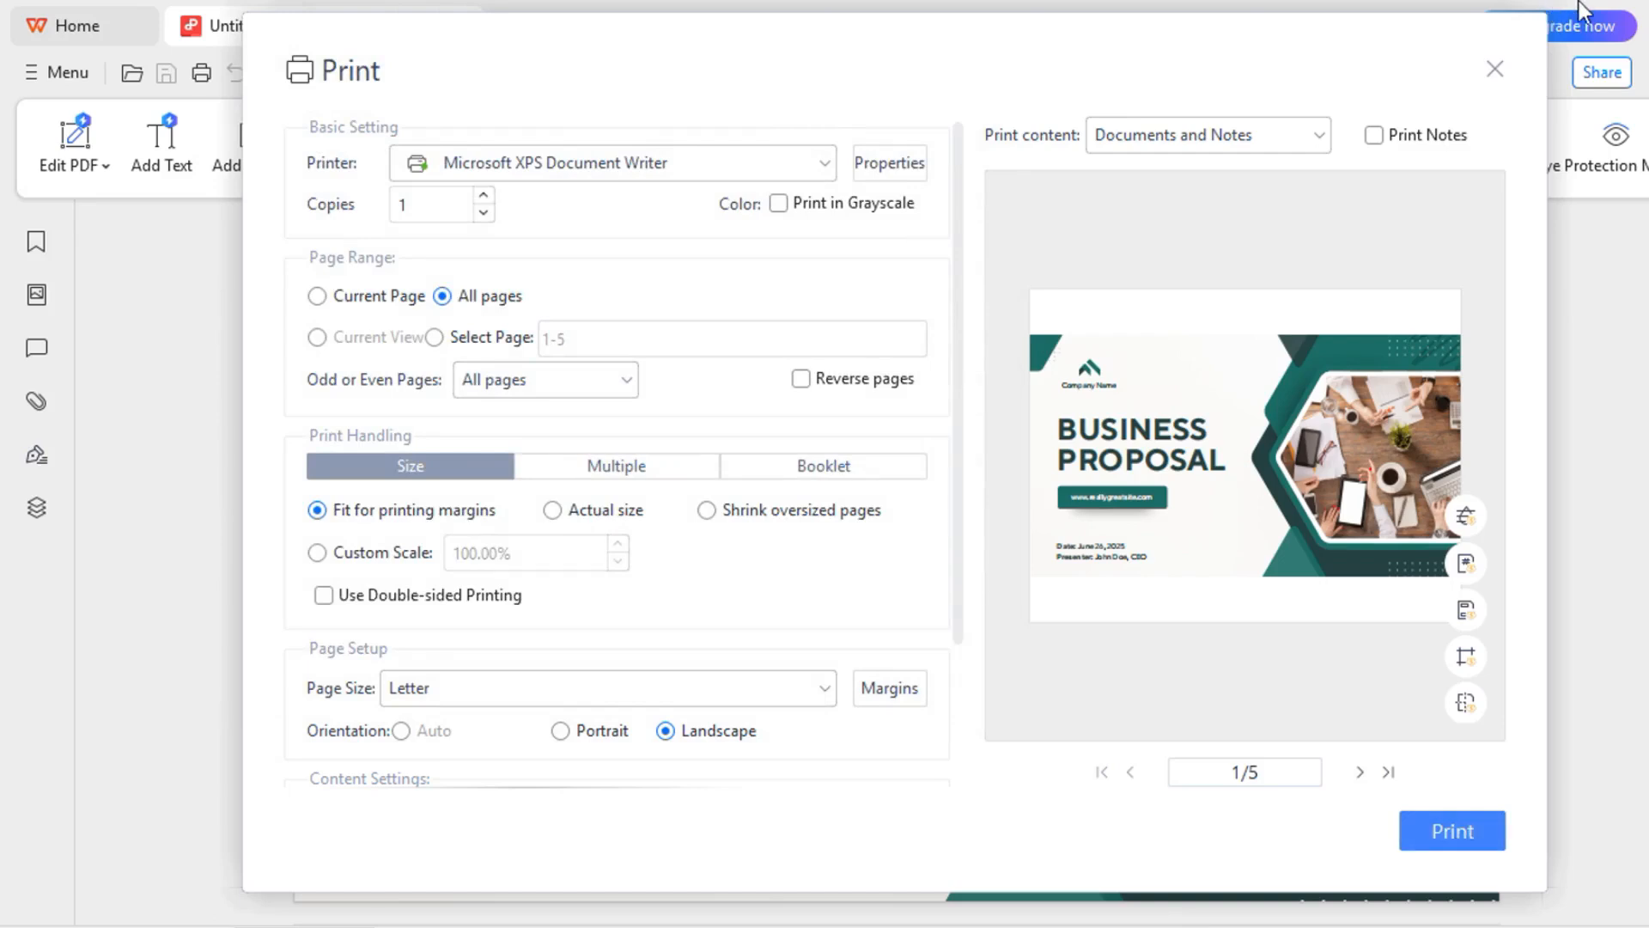